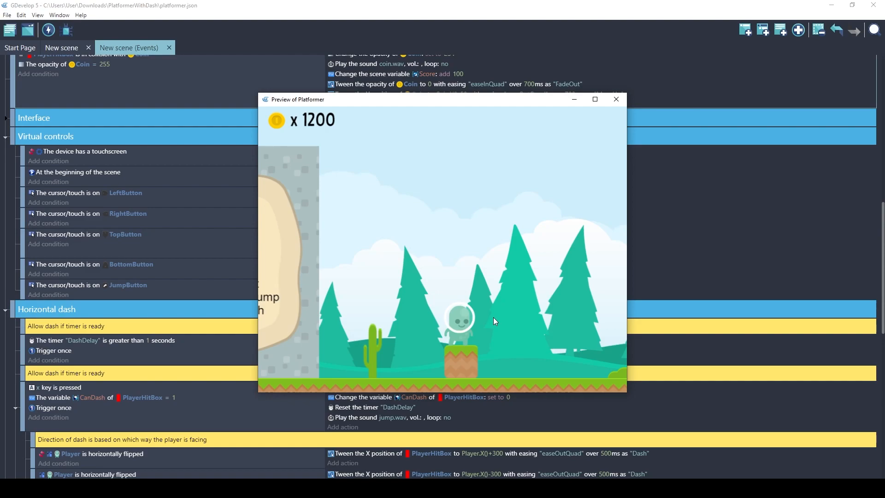
Close the 'Preview of Platformer' window to return to the events sheet.
click(615, 100)
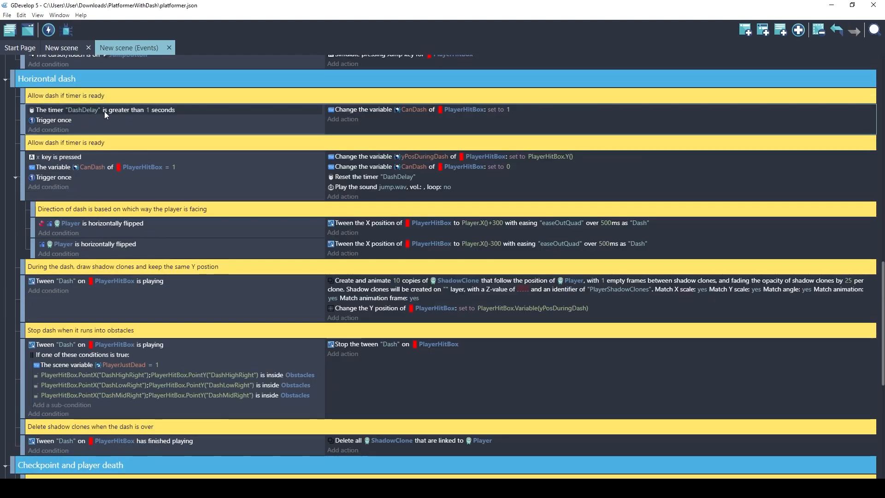
mouse_move(150, 115)
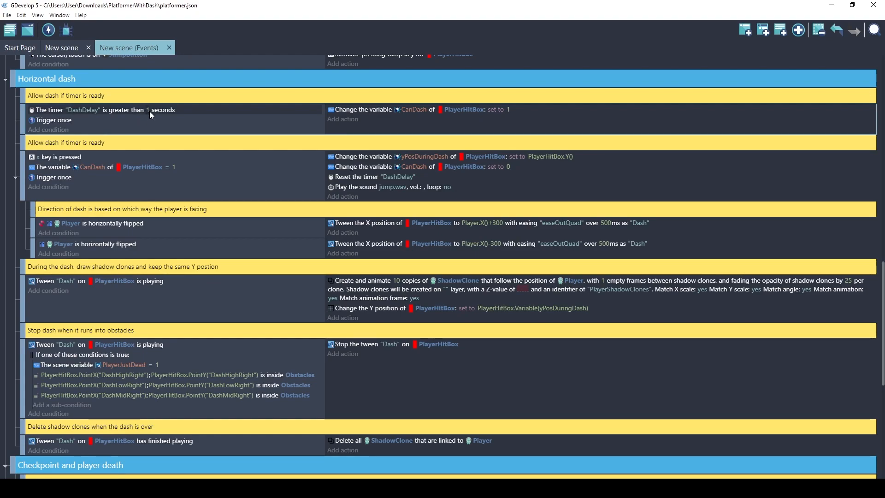
mouse_move(465, 109)
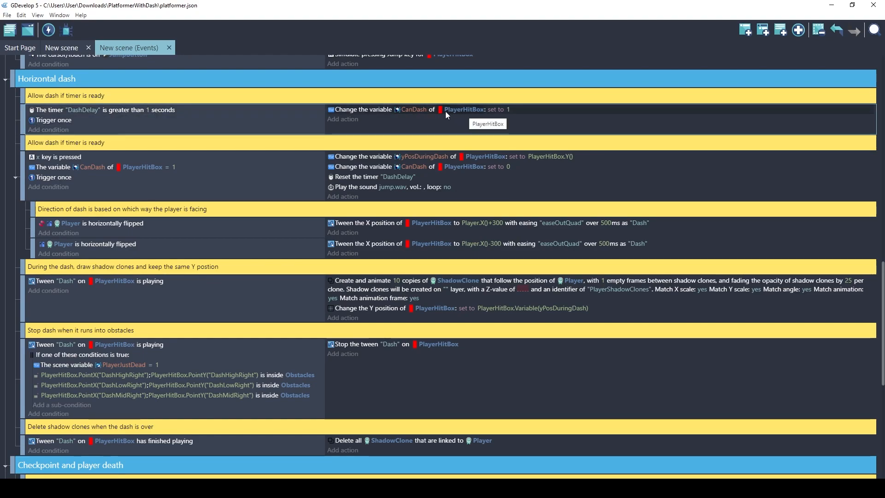
mouse_move(465, 116)
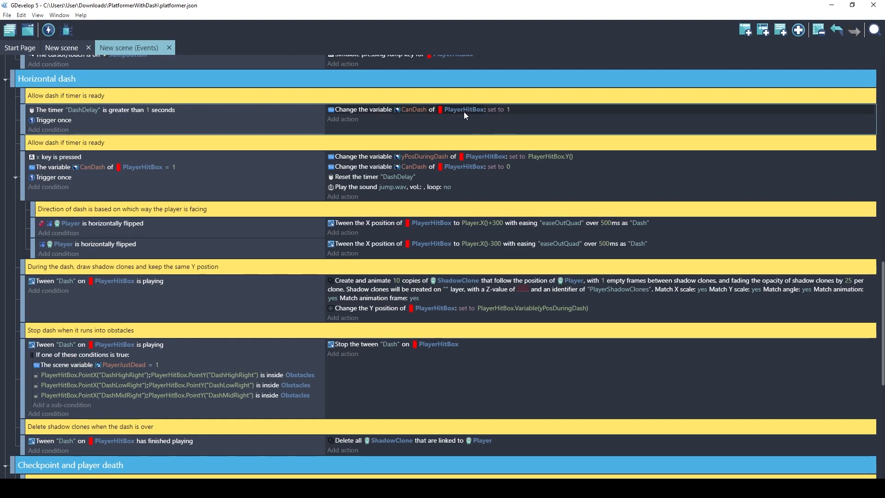
mouse_move(468, 118)
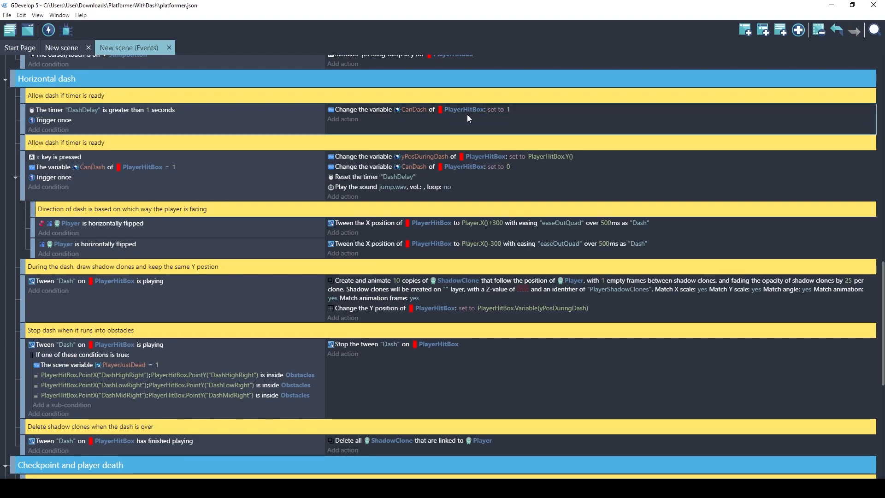
mouse_move(464, 109)
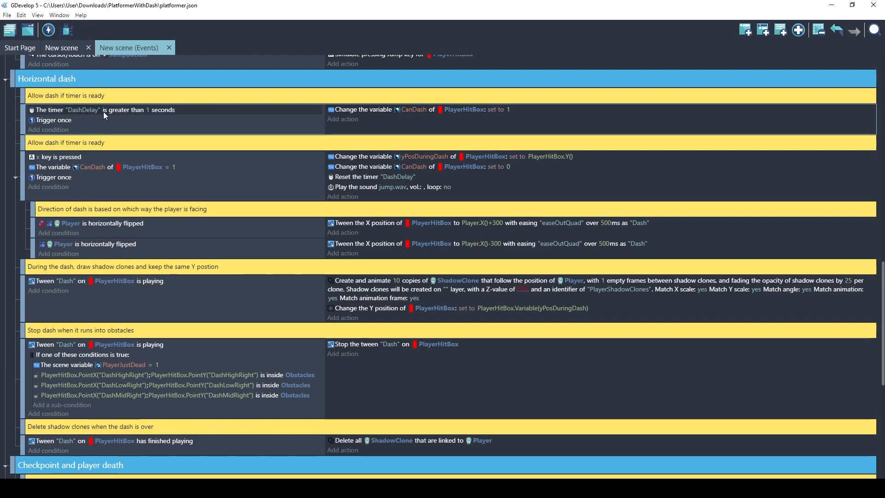
mouse_move(418, 118)
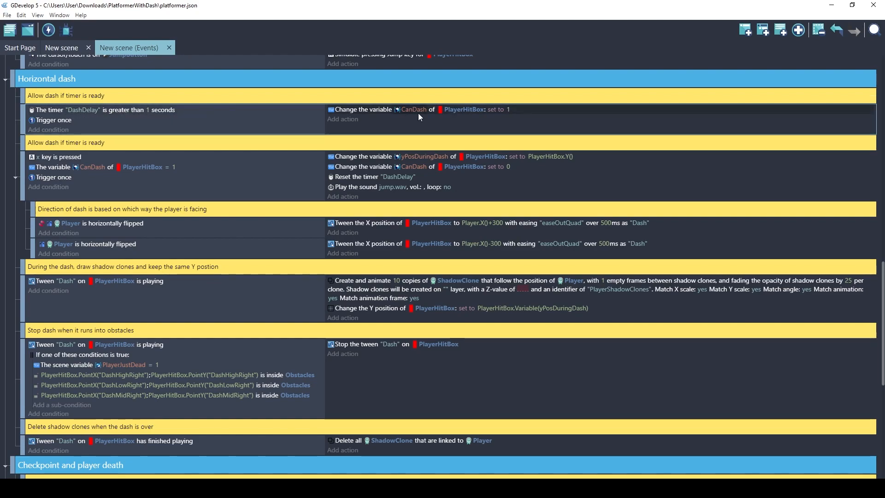
mouse_move(418, 112)
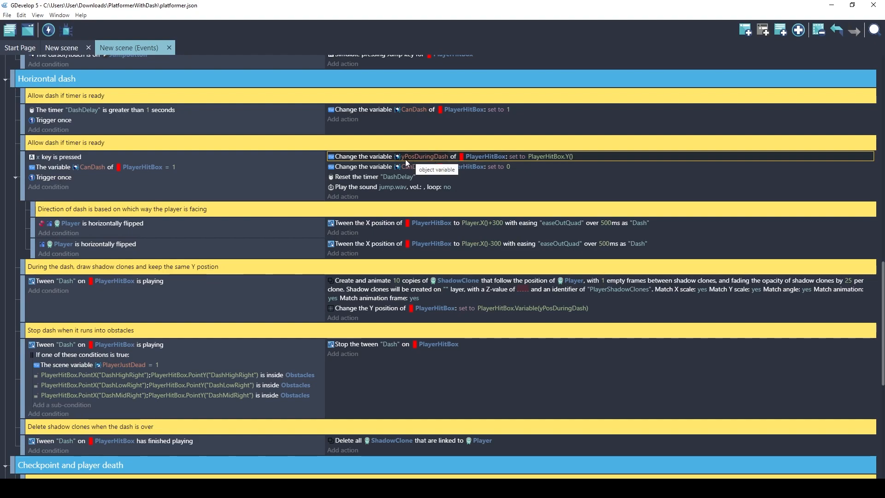
mouse_move(472, 165)
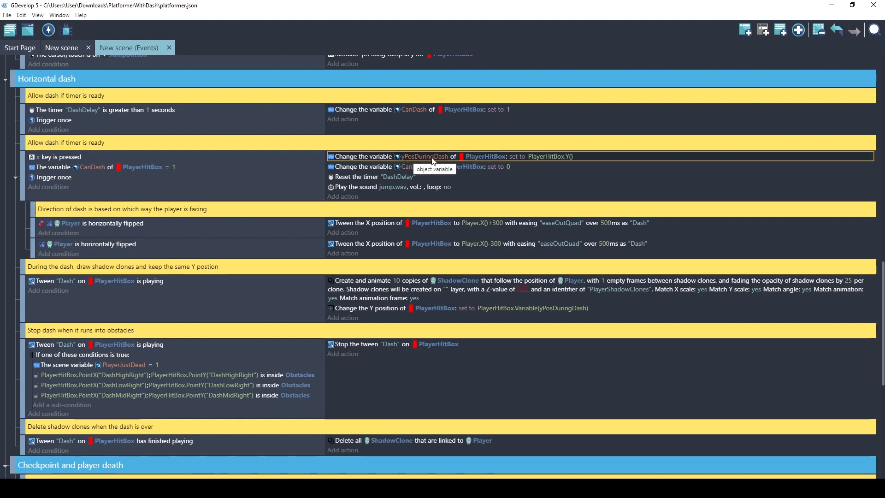
mouse_move(538, 159)
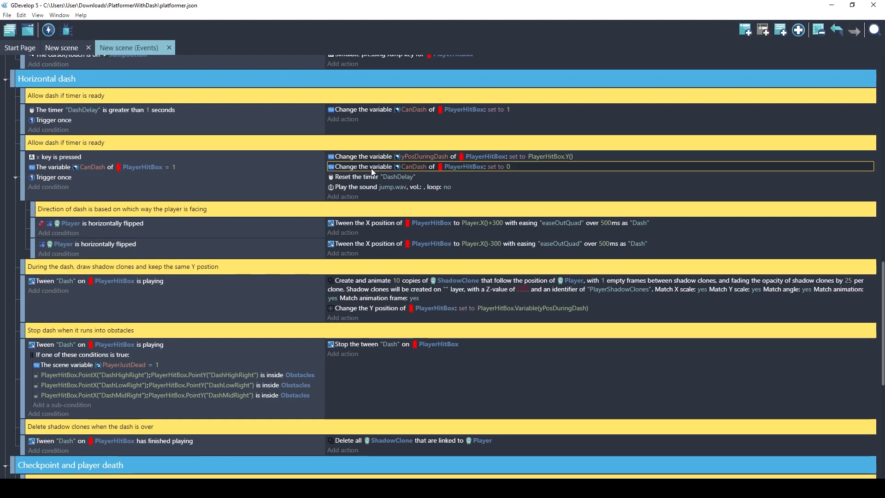
mouse_move(415, 167)
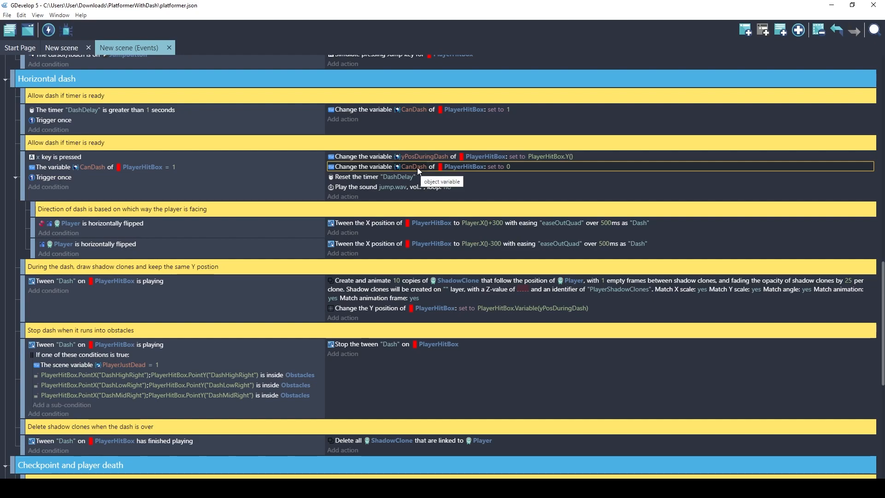
mouse_move(434, 171)
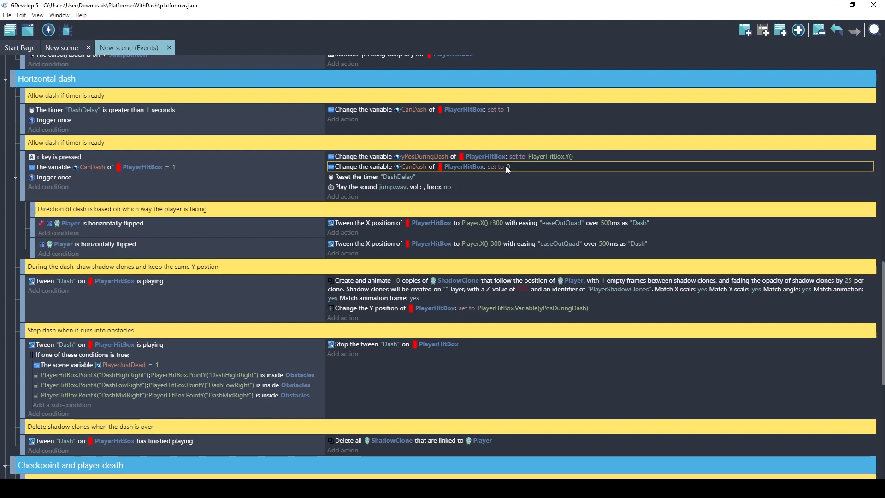
mouse_move(371, 180)
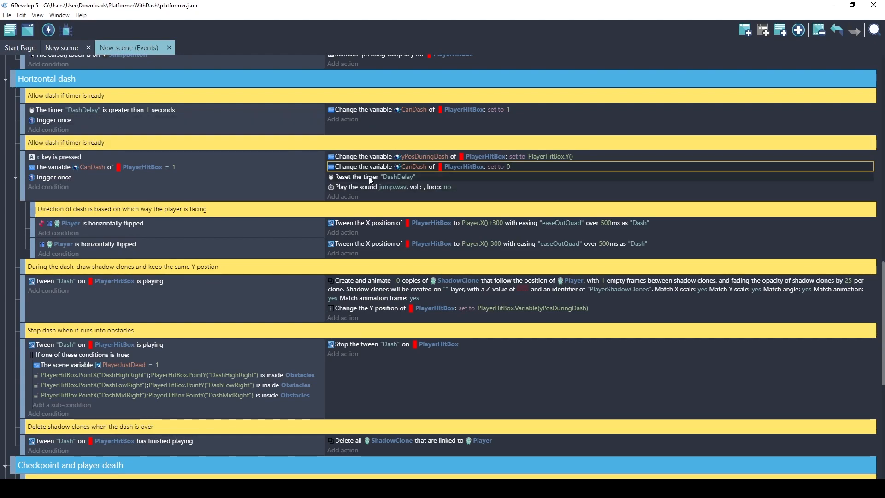
click(374, 177)
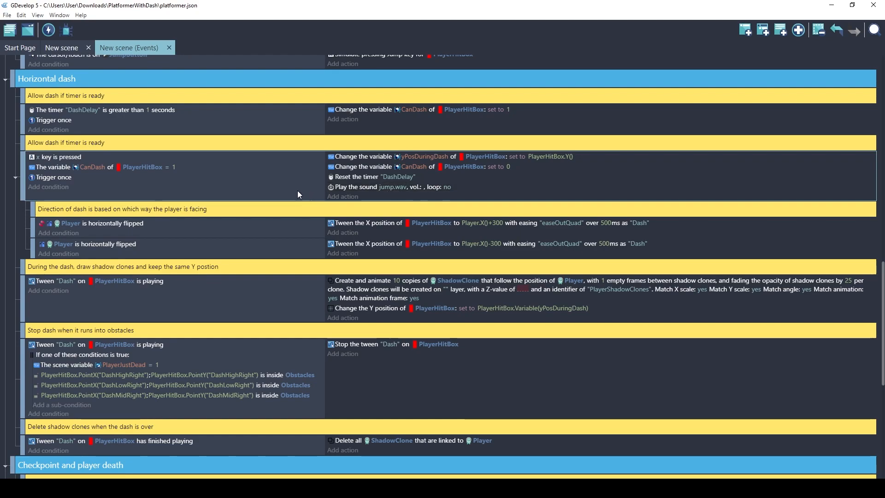
mouse_move(174, 234)
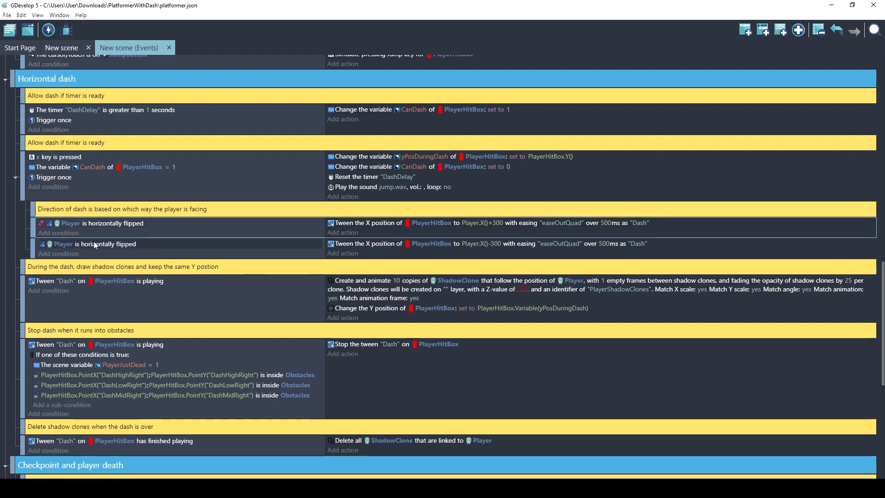
mouse_move(142, 256)
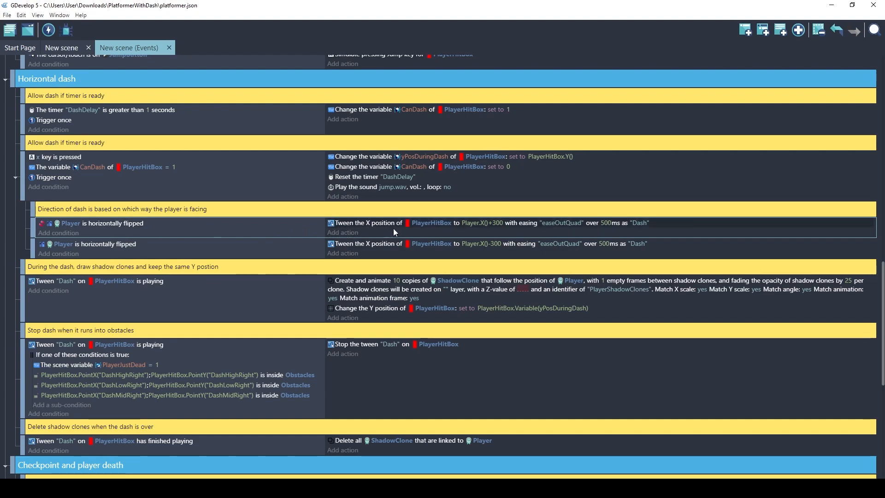
mouse_move(431, 222)
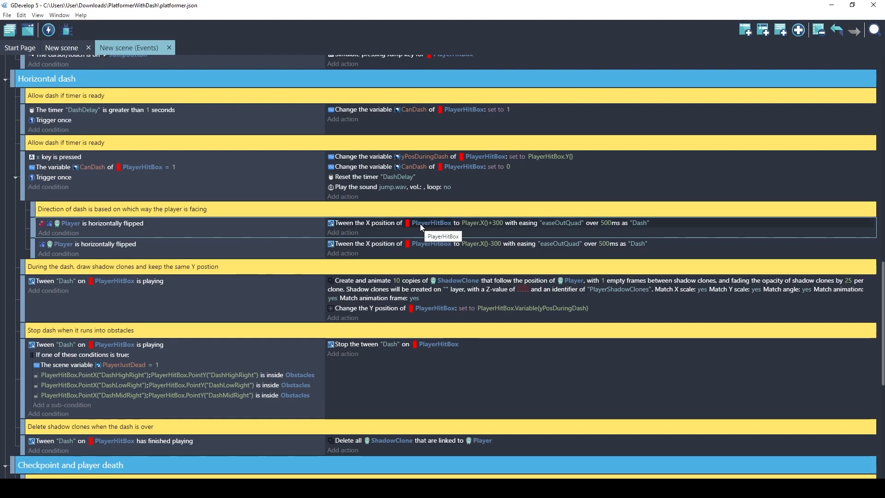
mouse_move(470, 229)
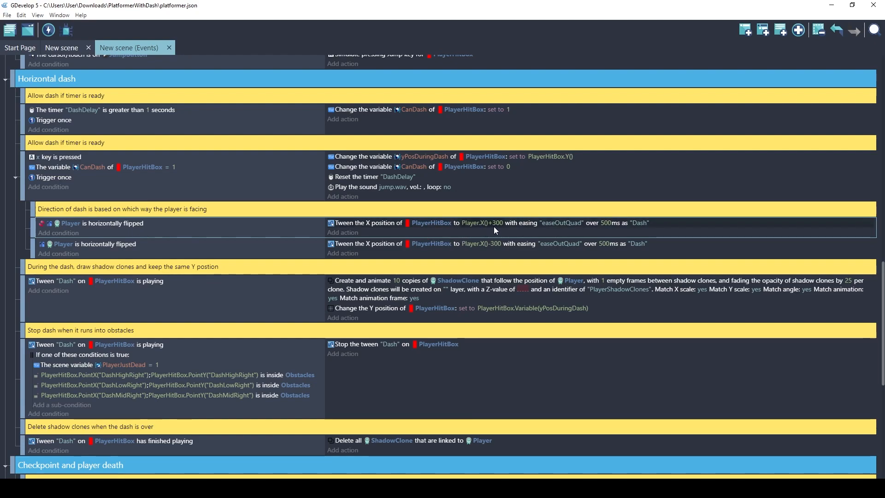
mouse_move(507, 229)
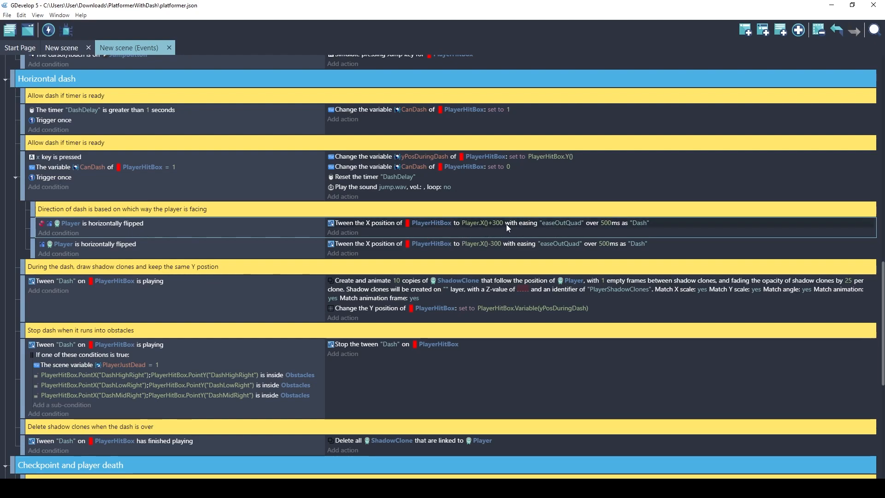
mouse_move(548, 228)
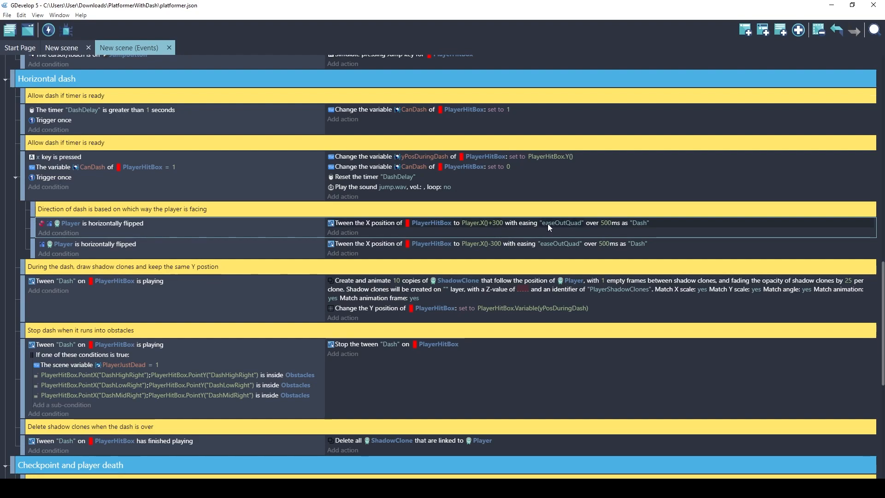
mouse_move(555, 228)
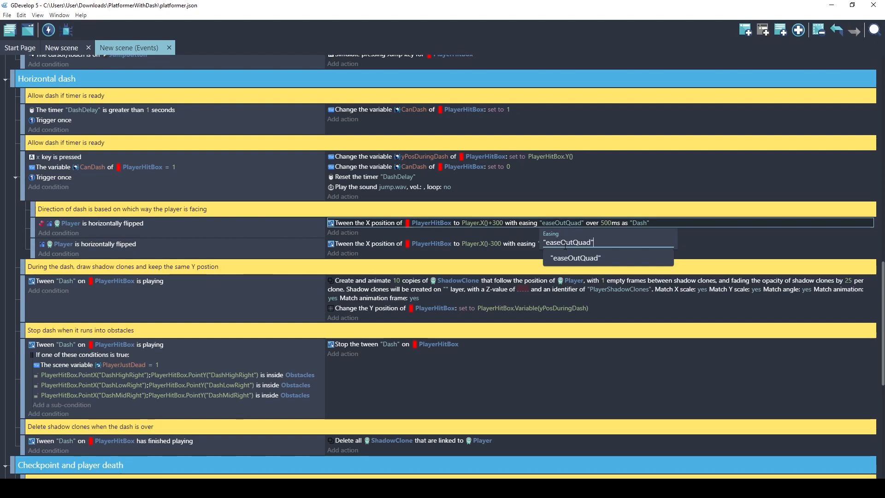
mouse_move(569, 218)
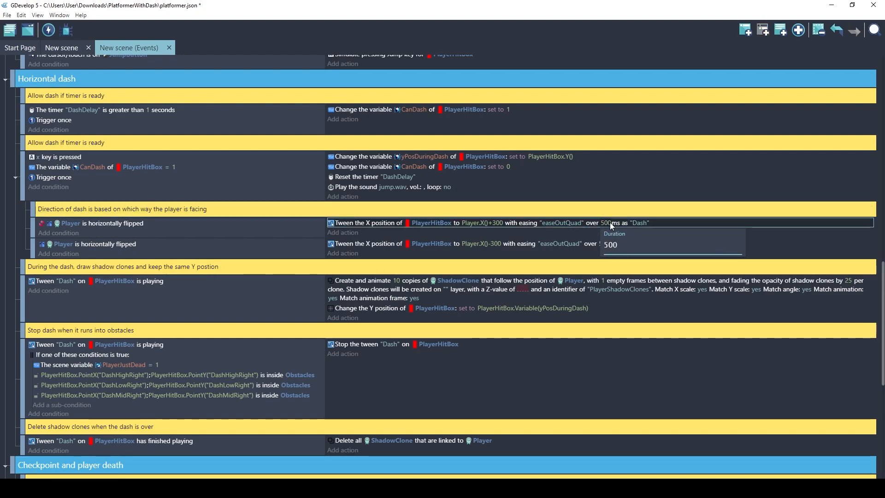
click(639, 222)
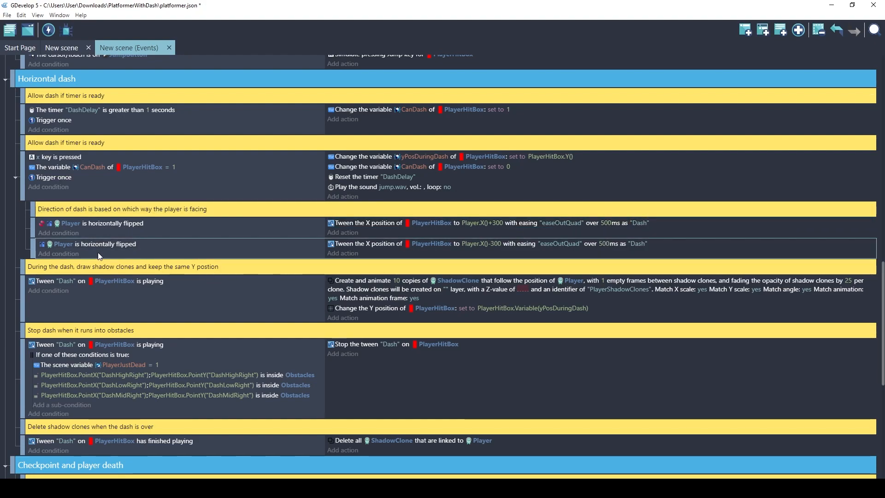
click(93, 243)
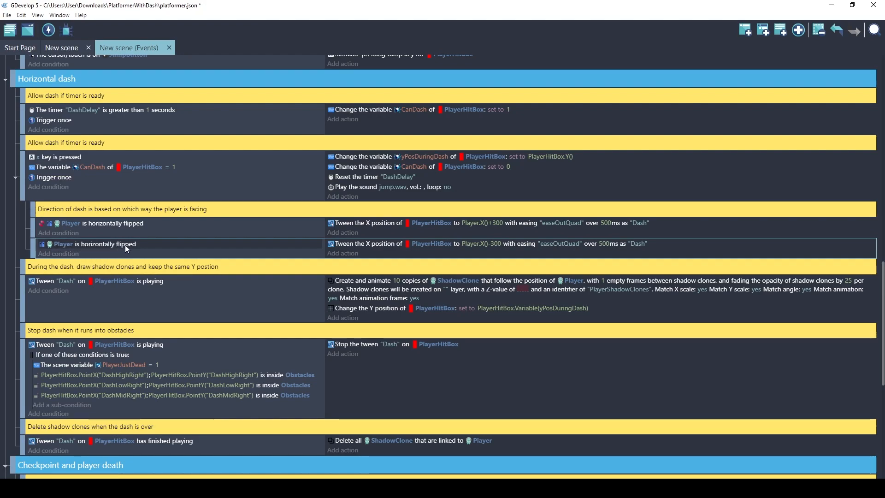
mouse_move(209, 250)
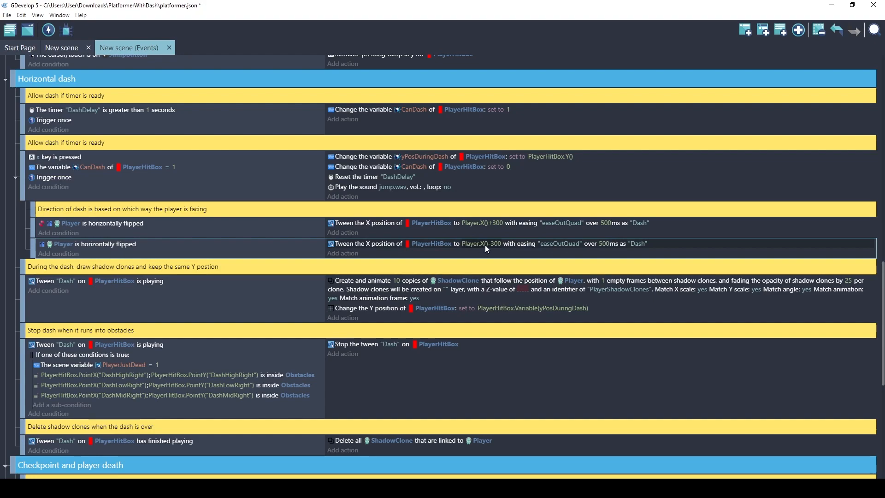
mouse_move(490, 251)
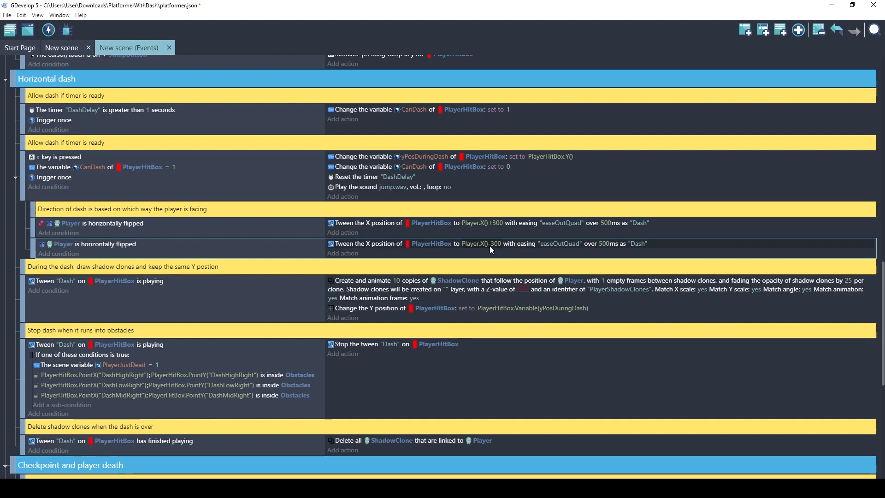
mouse_move(492, 250)
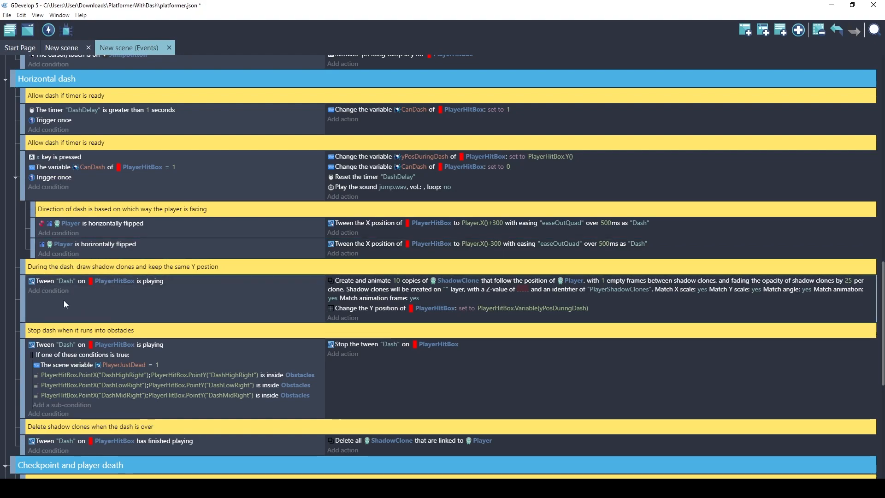
mouse_move(150, 307)
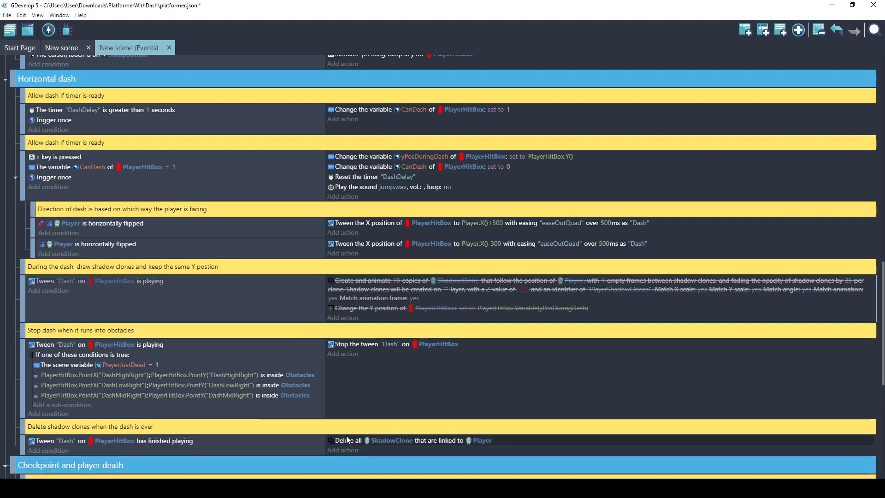
click(48, 29)
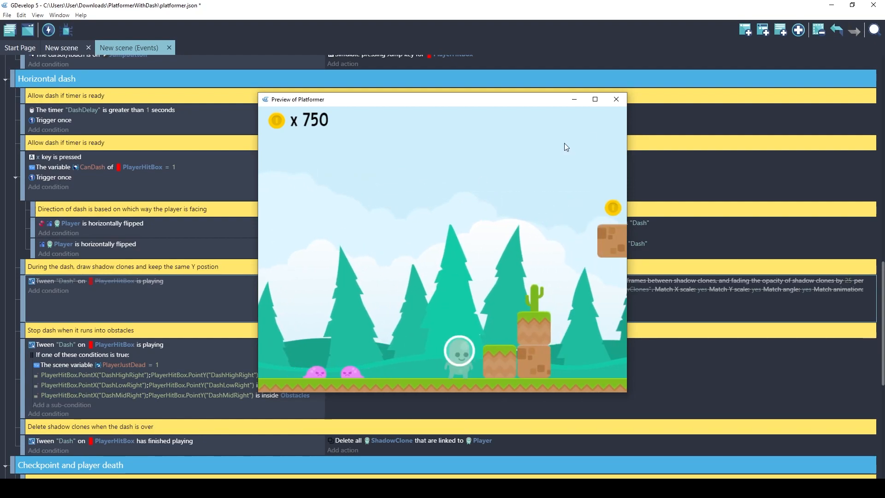
click(616, 100)
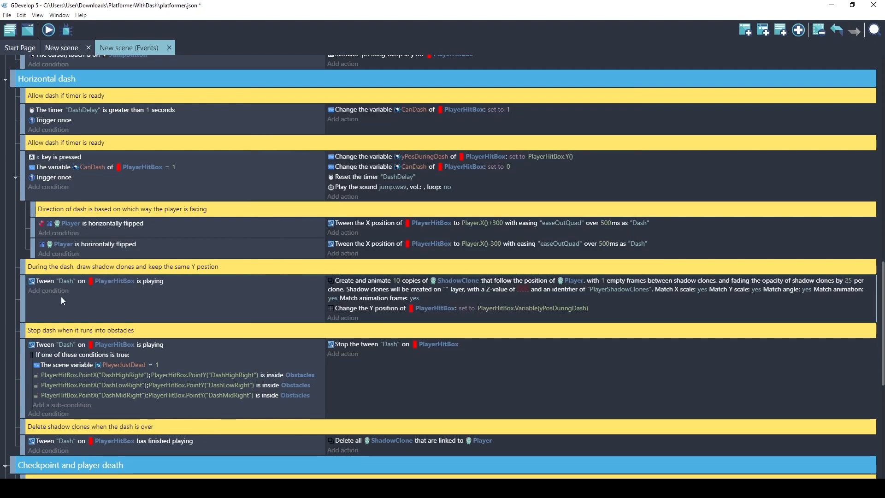
mouse_move(354, 294)
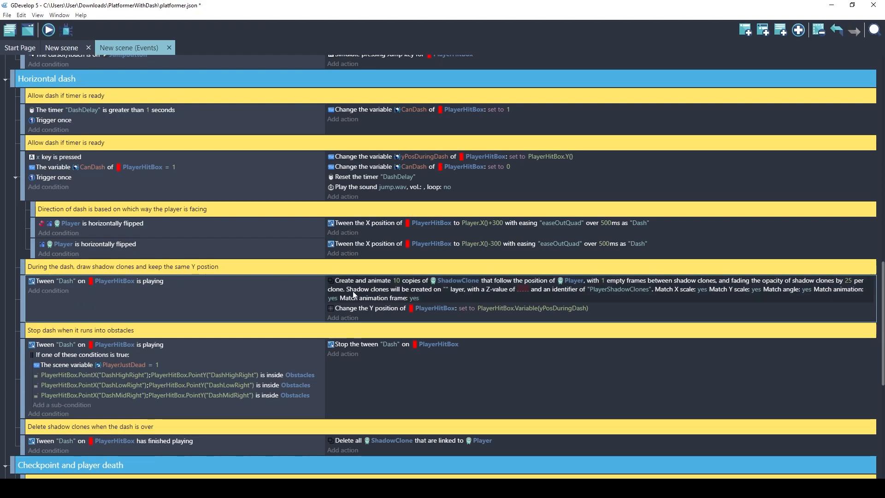
mouse_move(82, 289)
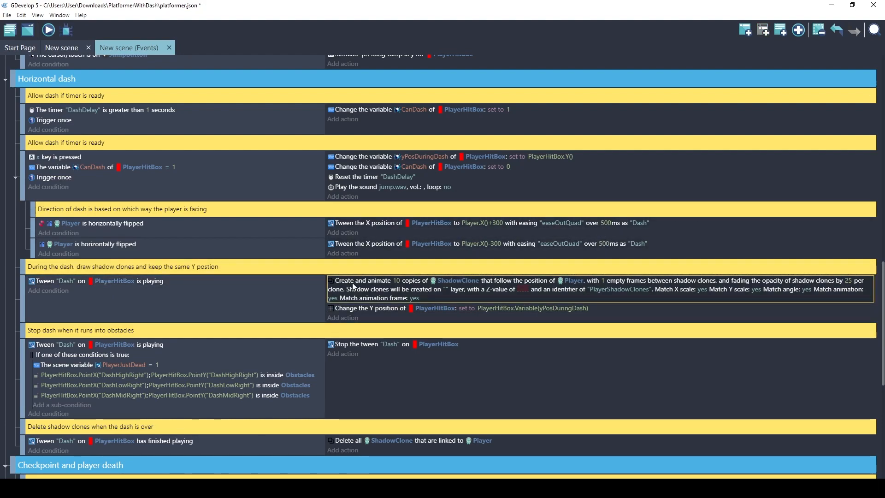
mouse_move(431, 285)
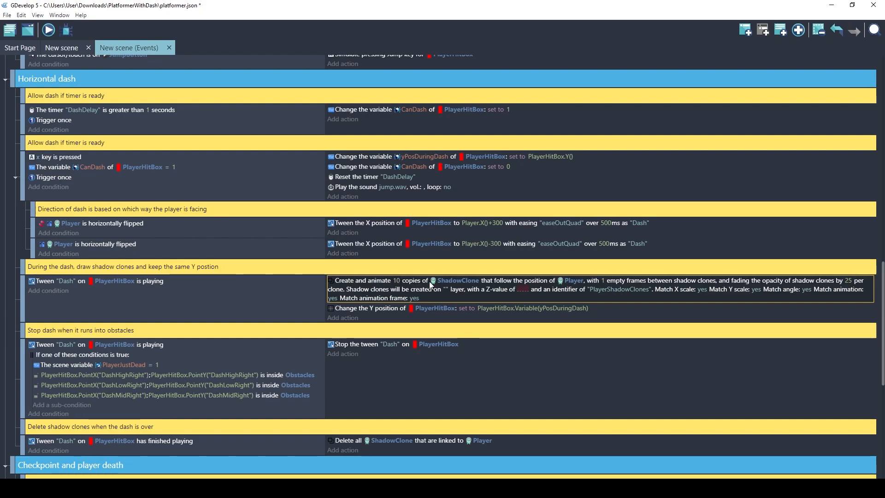
mouse_move(533, 285)
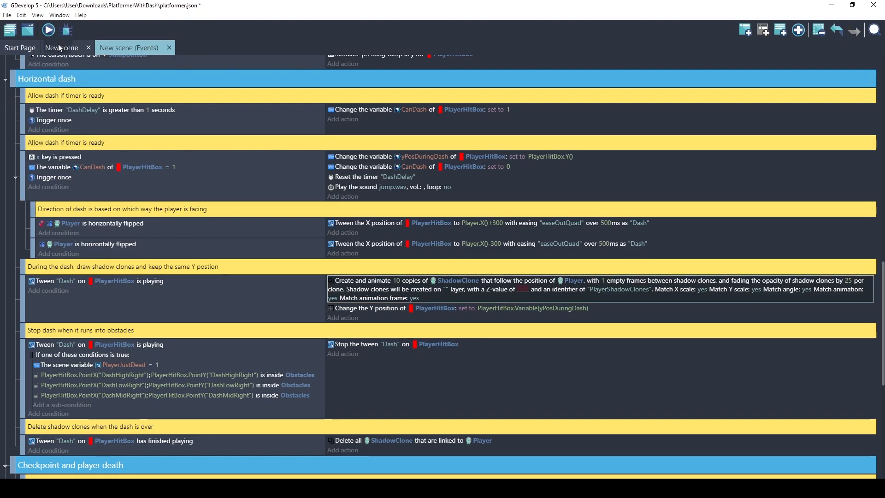
click(61, 47)
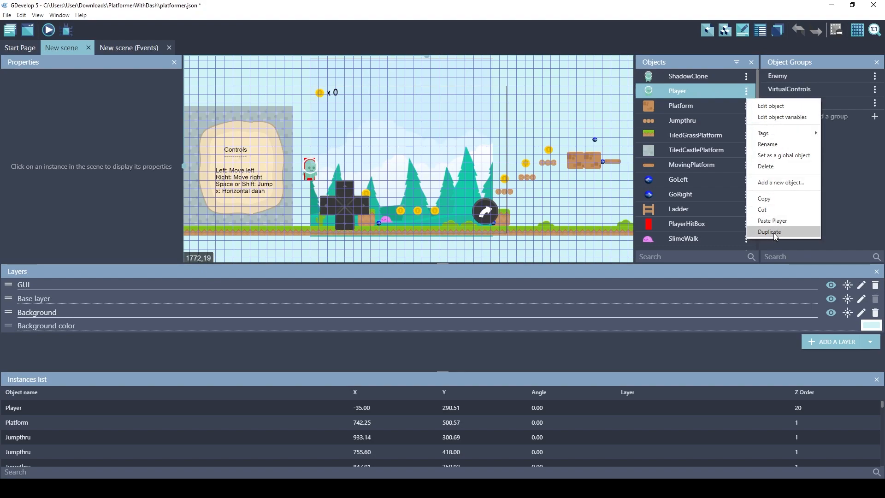
click(770, 232)
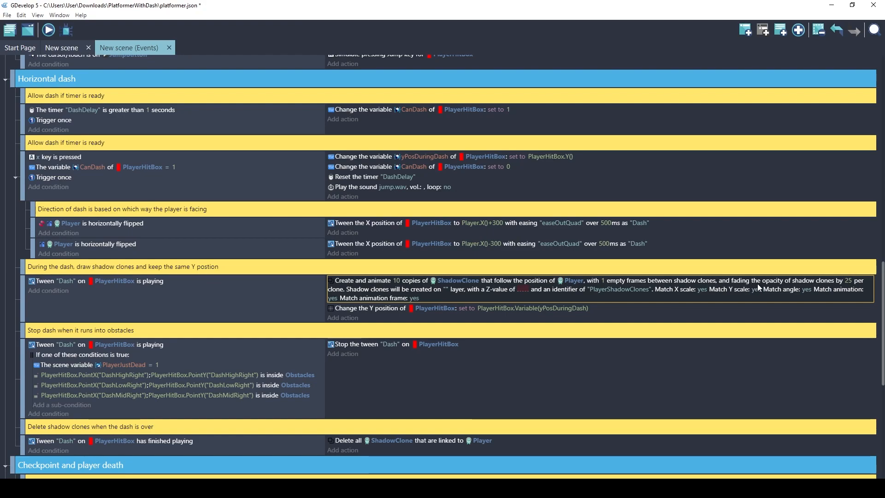
mouse_move(849, 287)
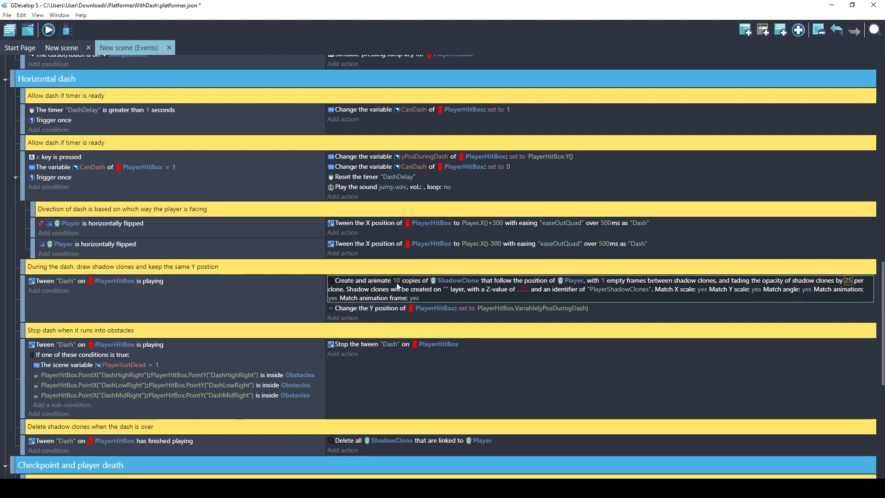
mouse_move(846, 284)
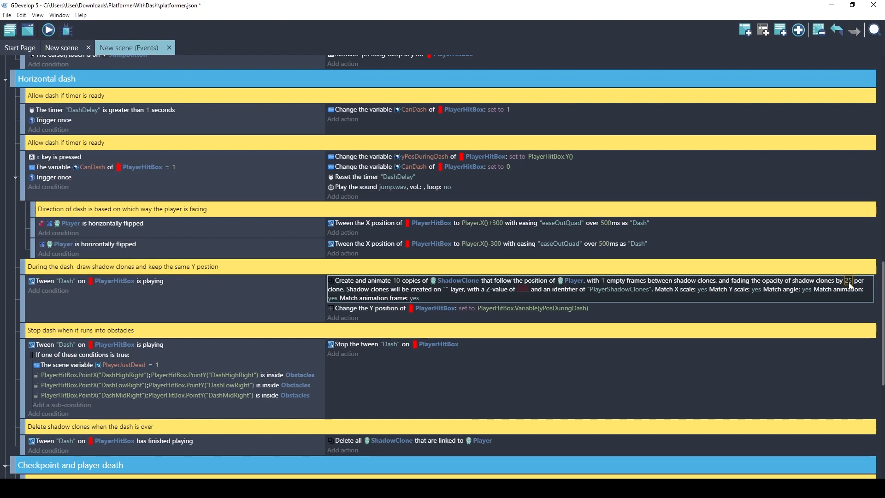
mouse_move(410, 288)
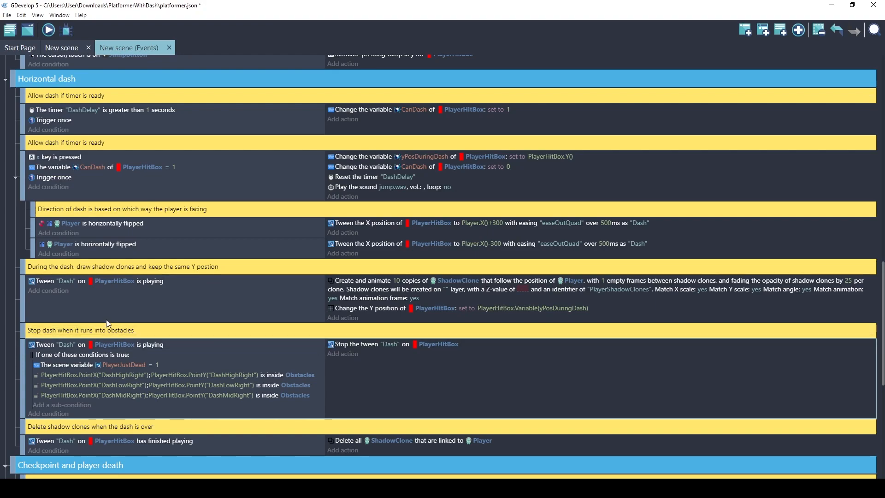
mouse_move(107, 314)
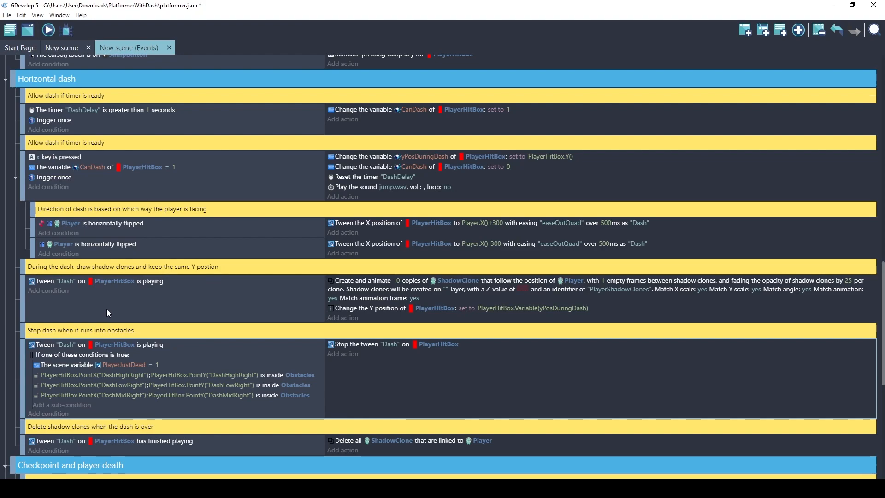
mouse_move(327, 407)
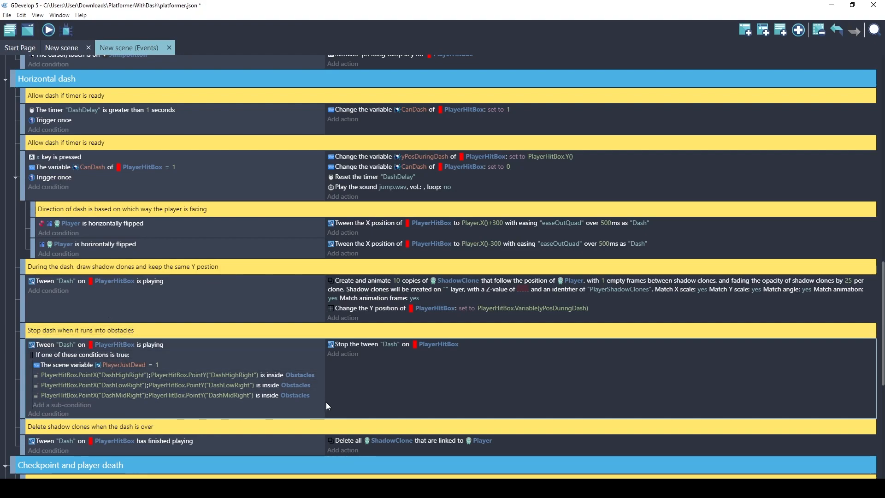
Disable 'Stop dash when it runs into obstacles', run a preview, then close it.
right_click(326, 406)
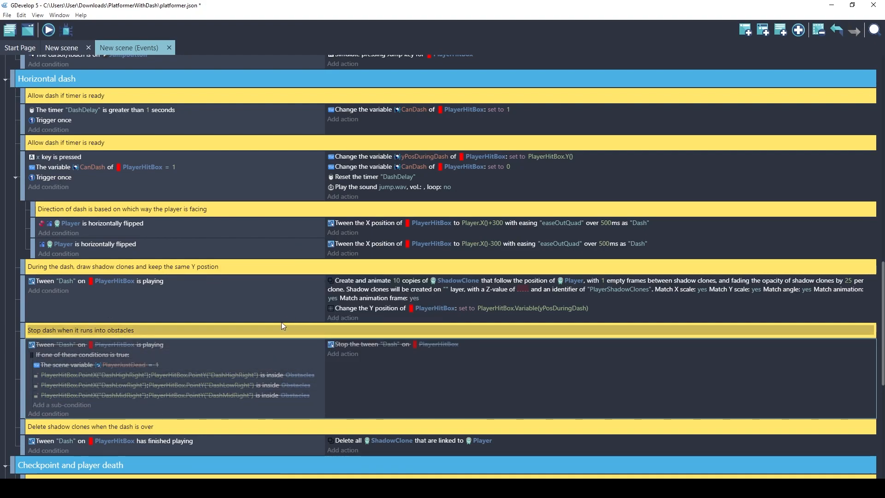
click(48, 30)
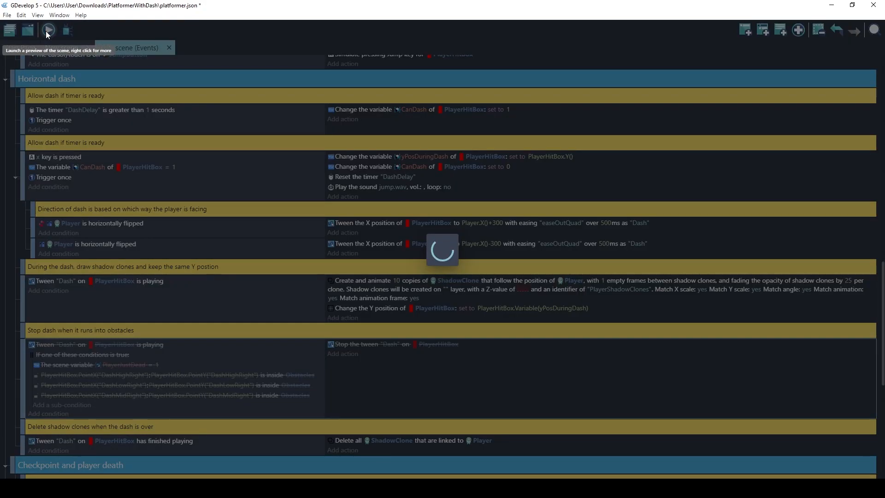
click(48, 29)
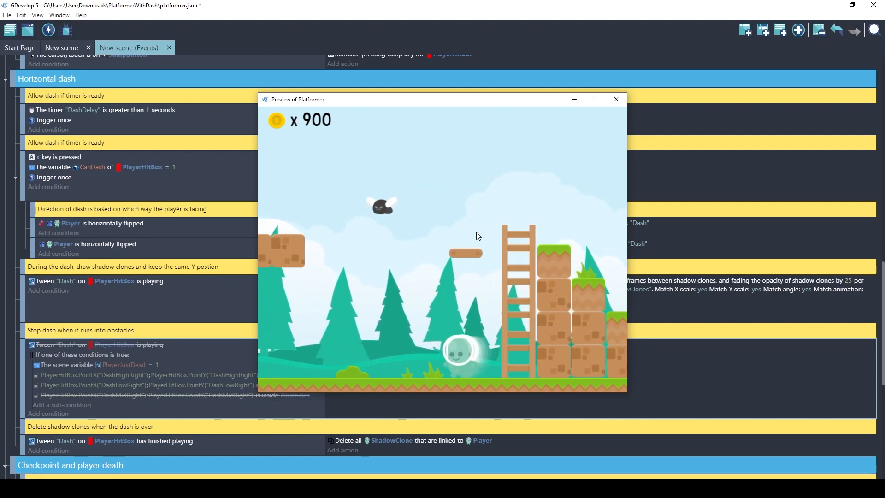
click(615, 100)
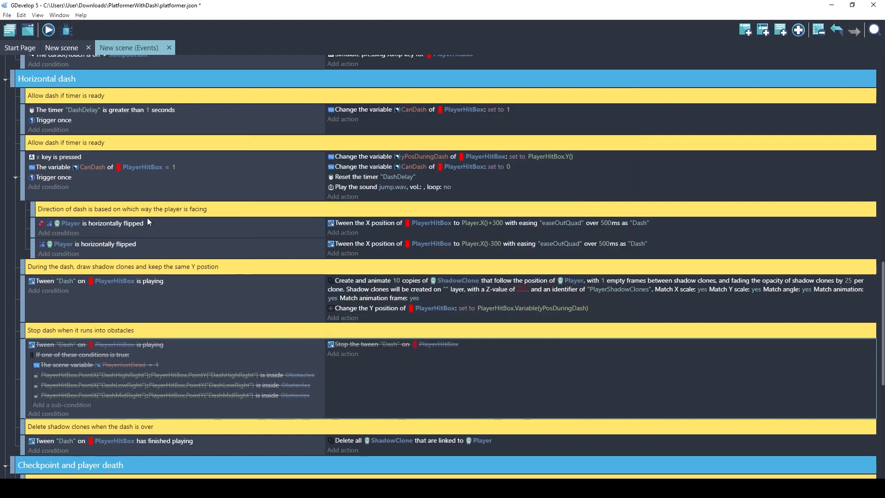
Re-enable the disabled 'Stop dash when it runs into obstacles' event.
right_click(148, 221)
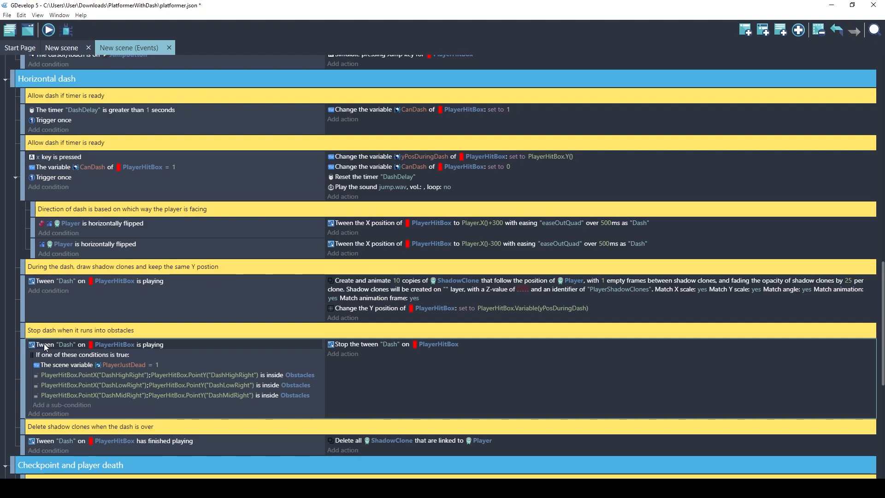
mouse_move(44, 351)
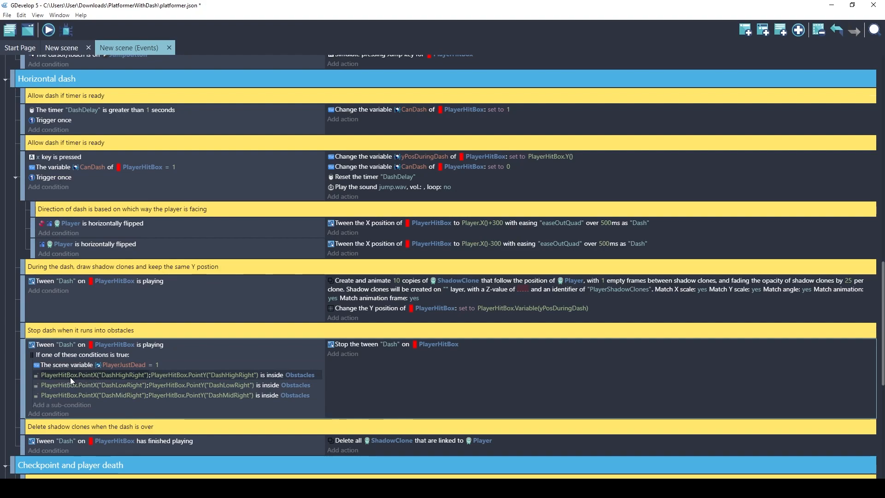
mouse_move(90, 344)
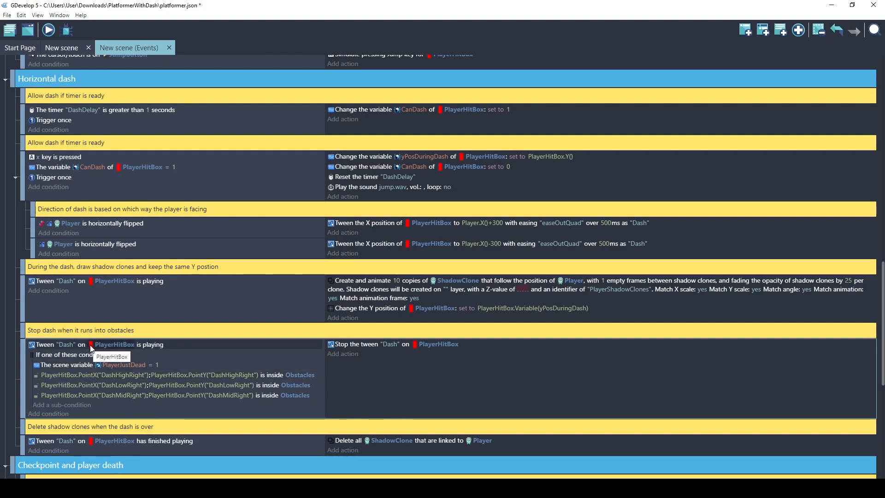
mouse_move(104, 379)
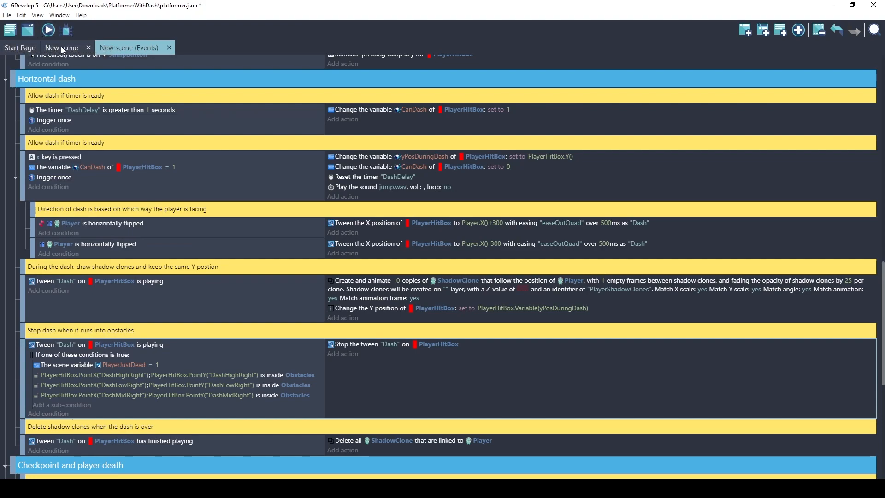
Open PlayerHitBox from the scene editor and view its custom points, adjusting preview zoom.
click(61, 47)
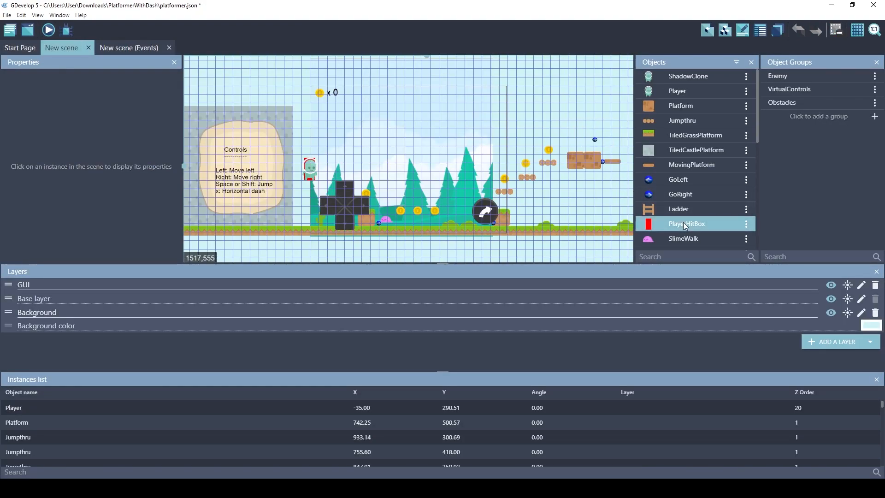
double_click(688, 223)
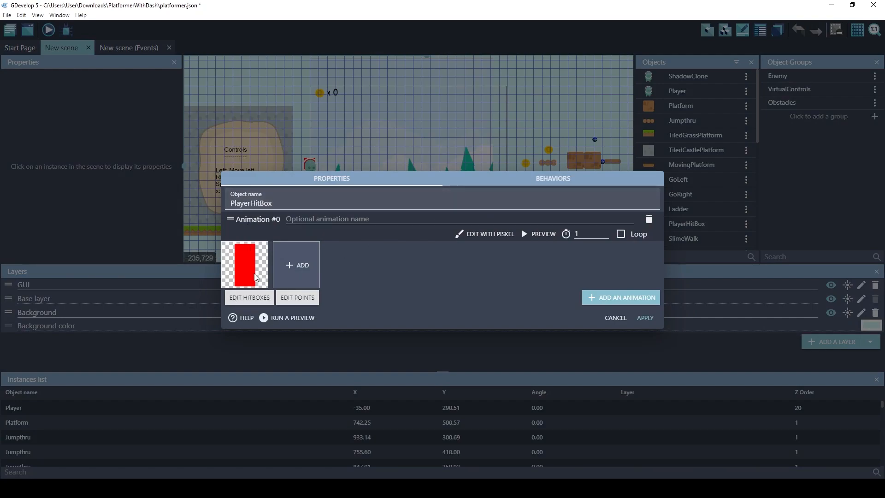
click(297, 298)
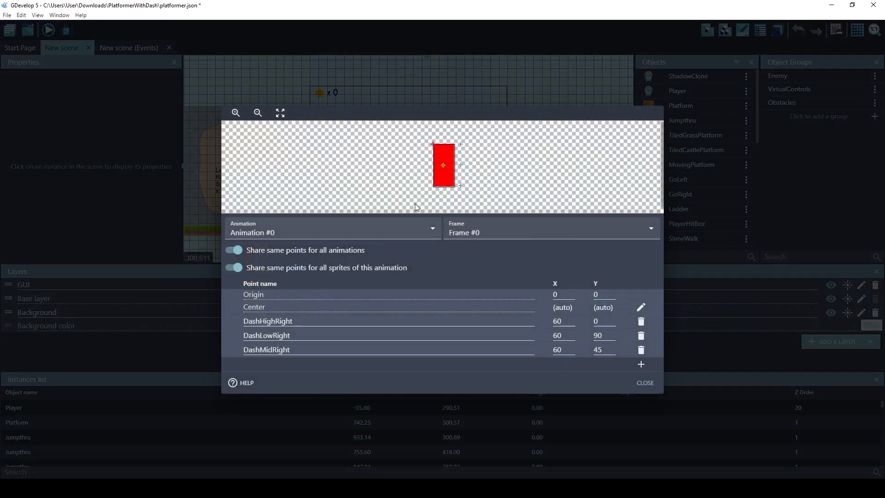
click(235, 113)
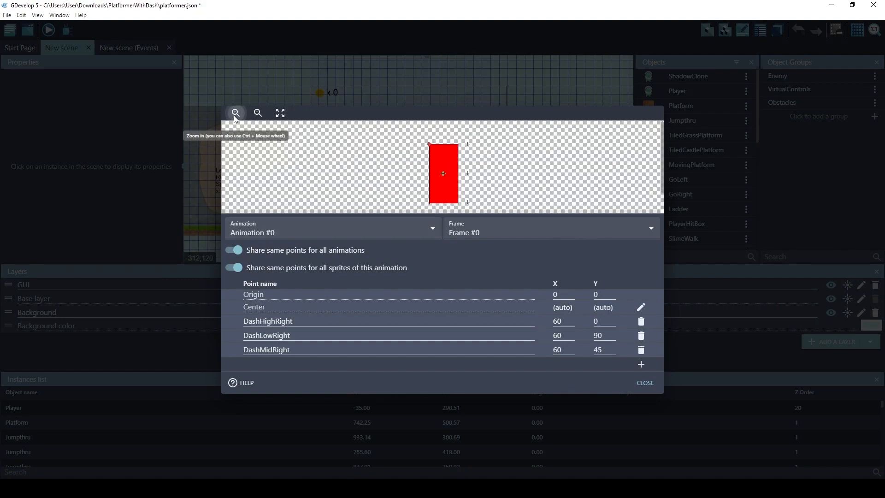
click(235, 112)
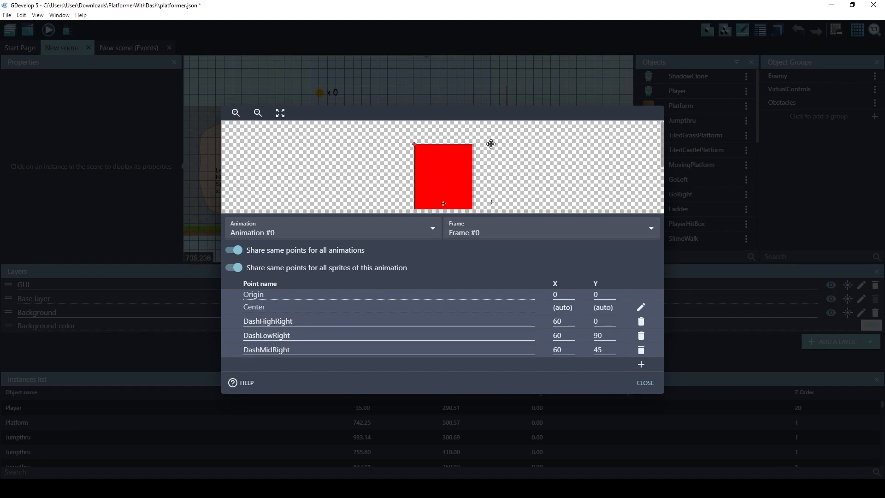
click(257, 112)
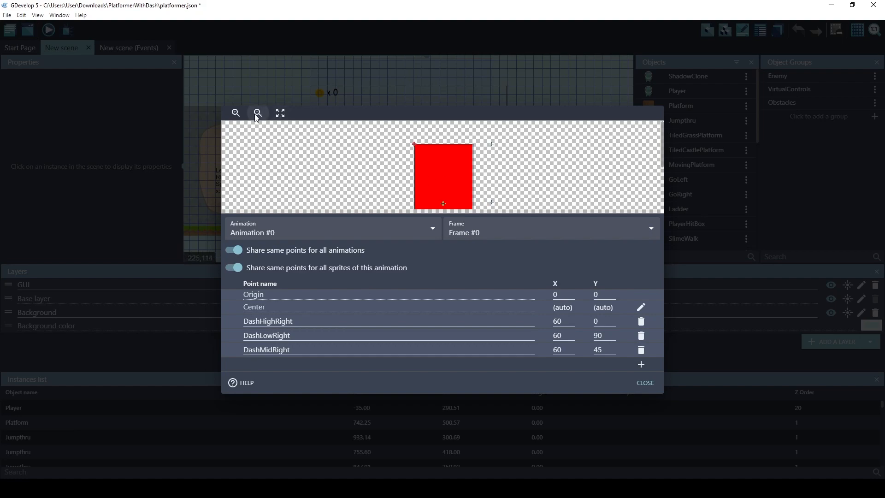
click(257, 112)
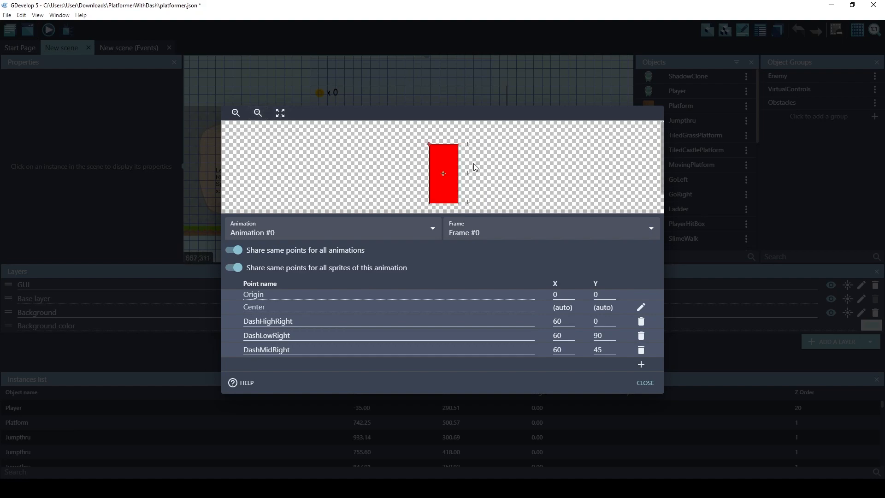
mouse_move(468, 202)
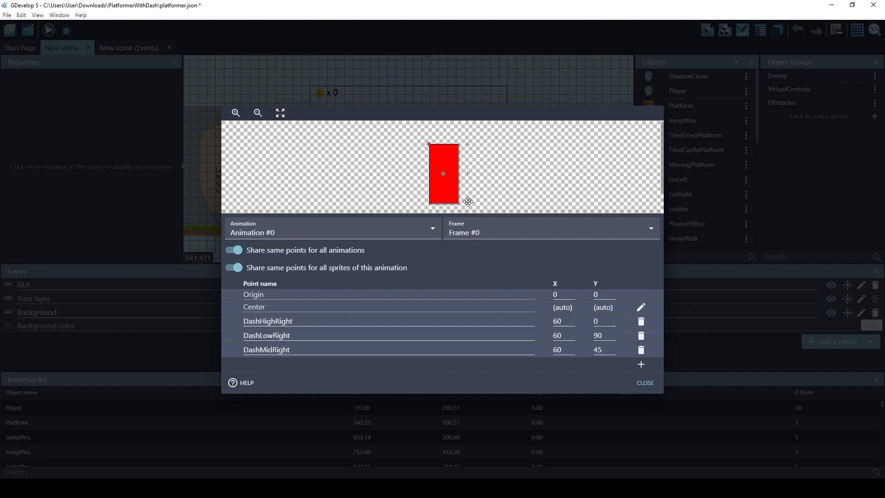
mouse_move(459, 180)
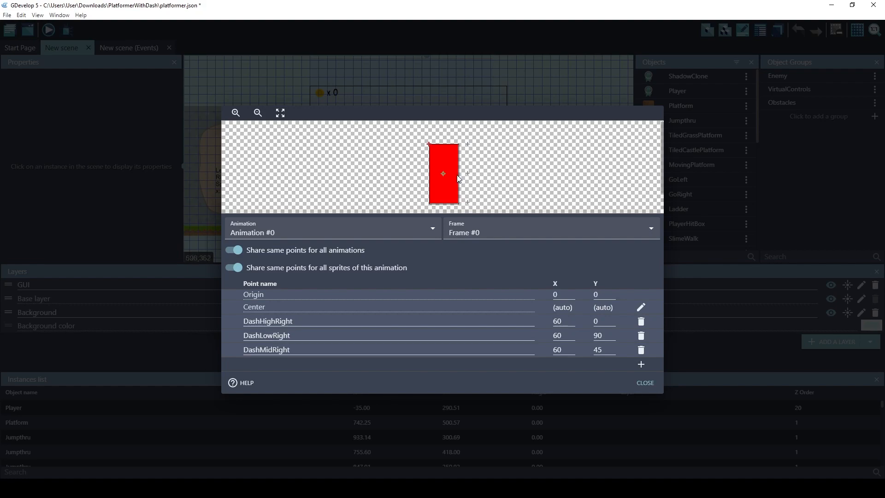
mouse_move(462, 140)
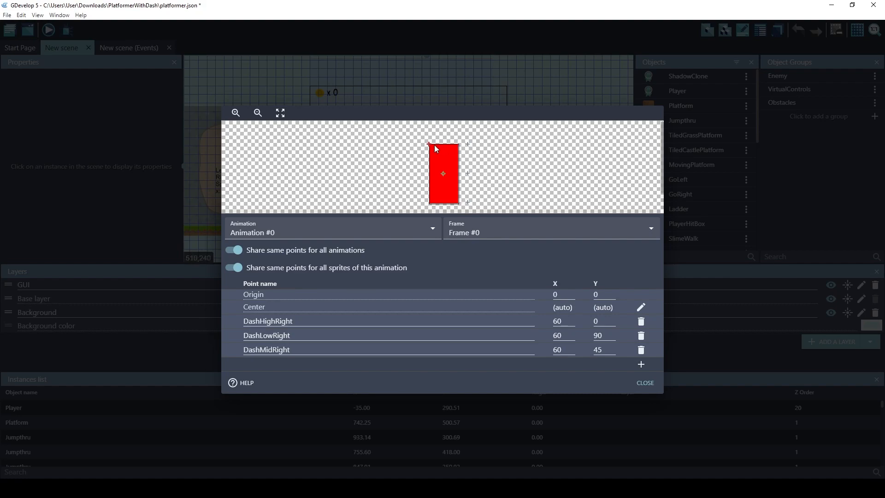
mouse_move(429, 159)
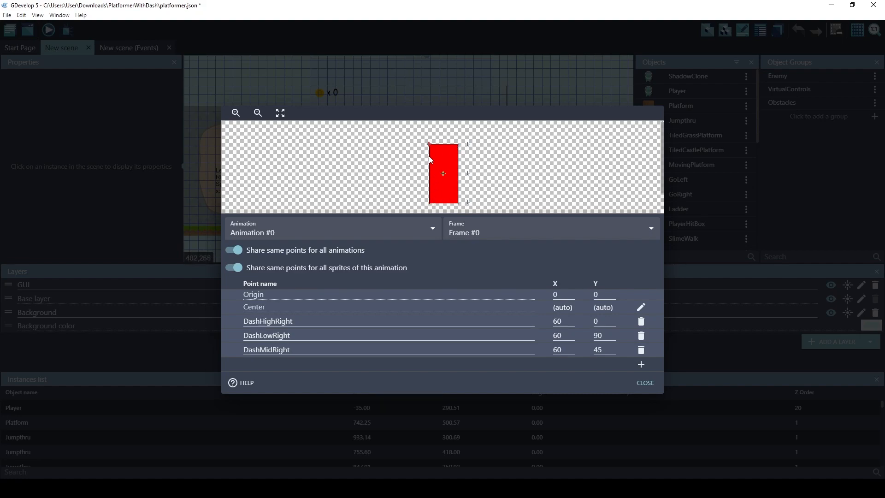
mouse_move(471, 201)
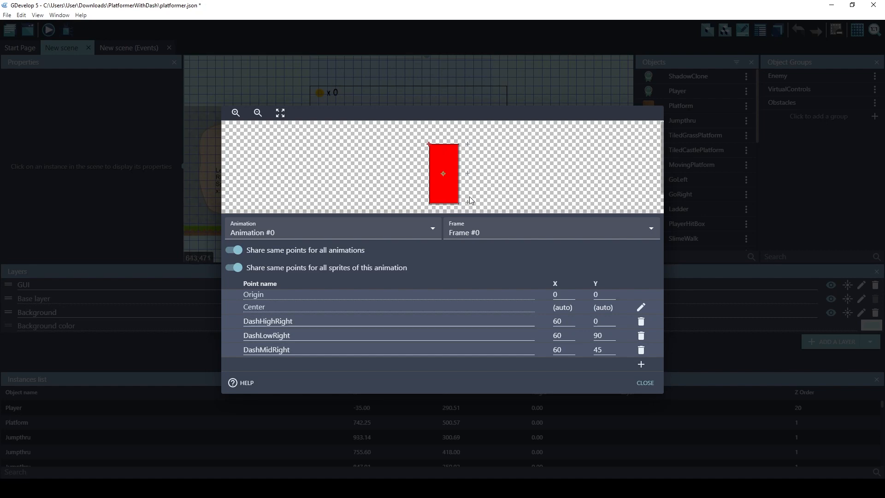
mouse_move(456, 184)
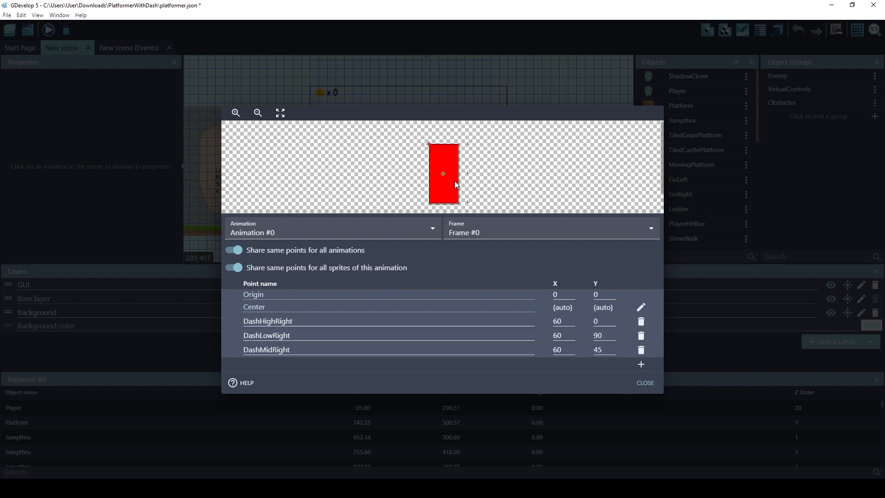
mouse_move(460, 148)
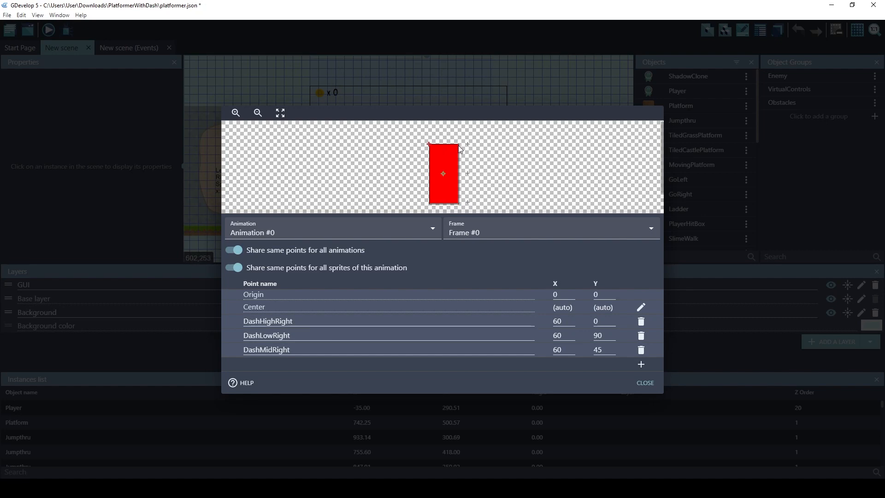
mouse_move(466, 171)
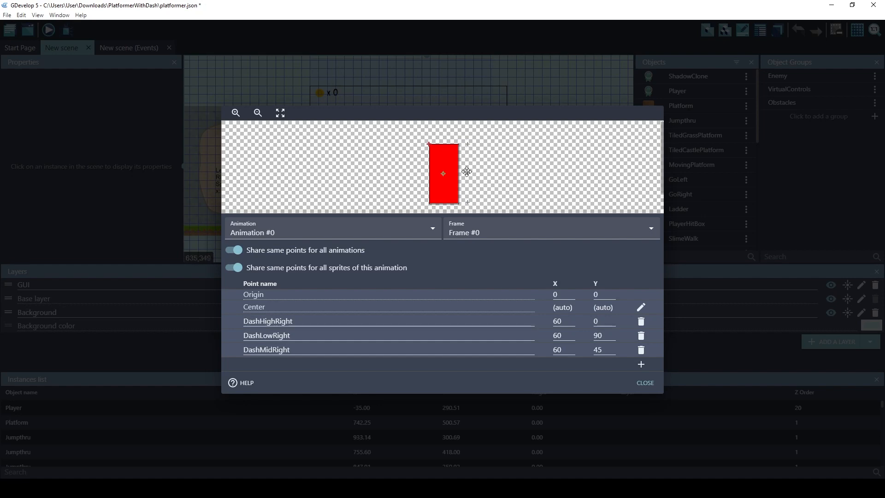
mouse_move(469, 151)
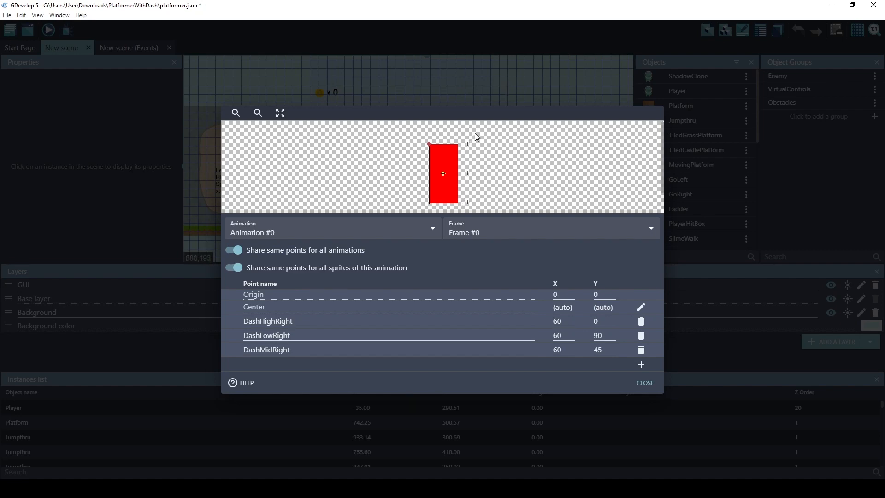
mouse_move(463, 148)
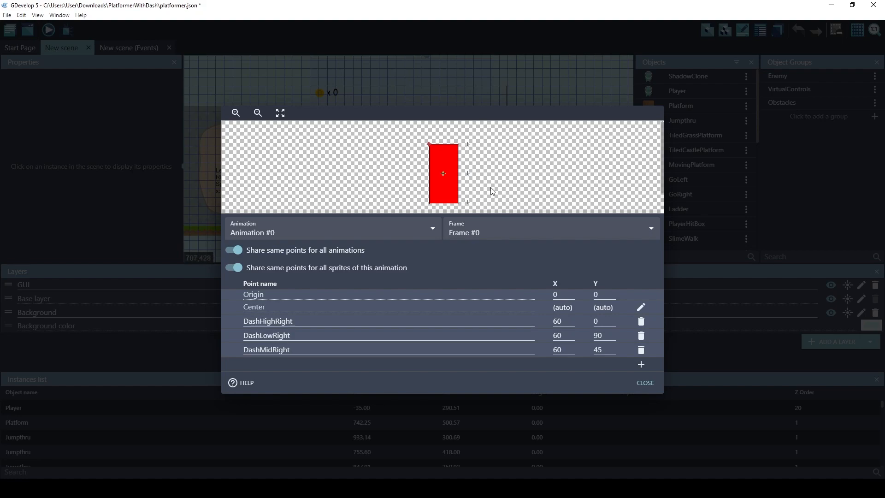
mouse_move(517, 172)
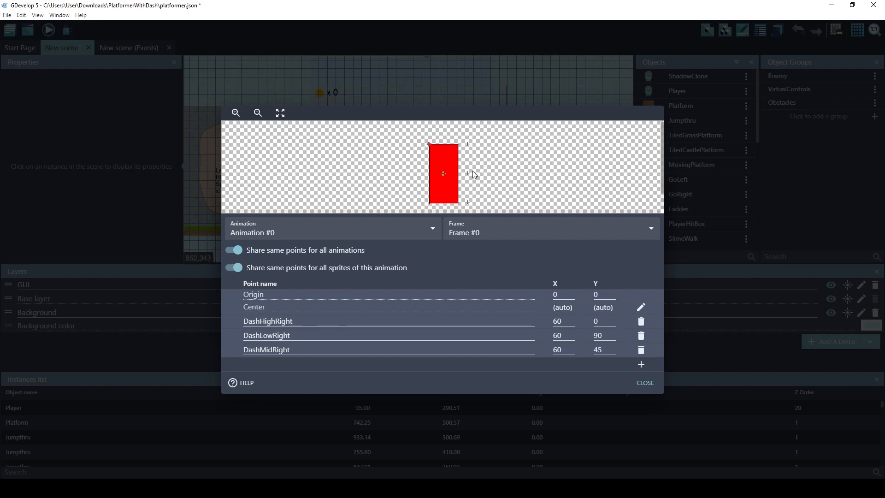
mouse_move(468, 145)
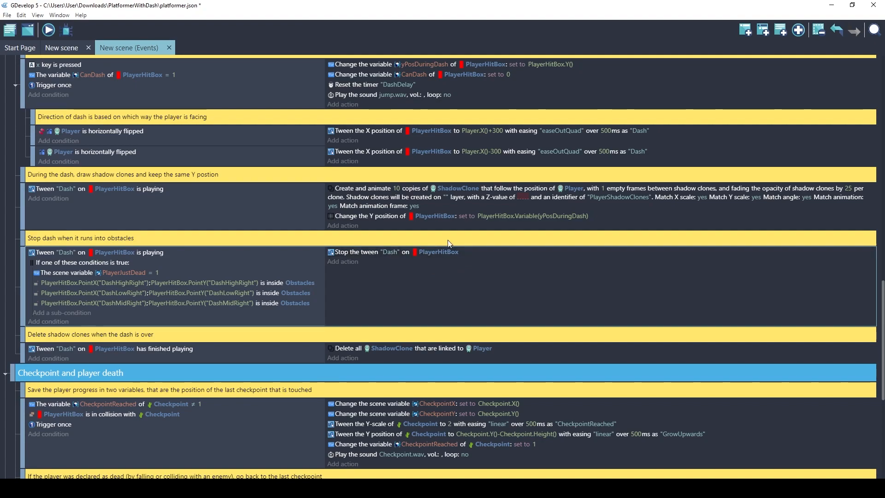
mouse_move(417, 280)
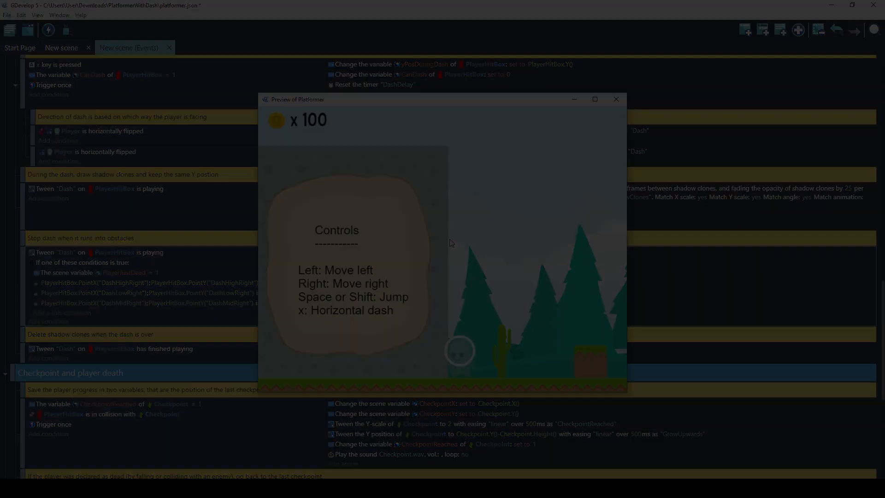
click(616, 100)
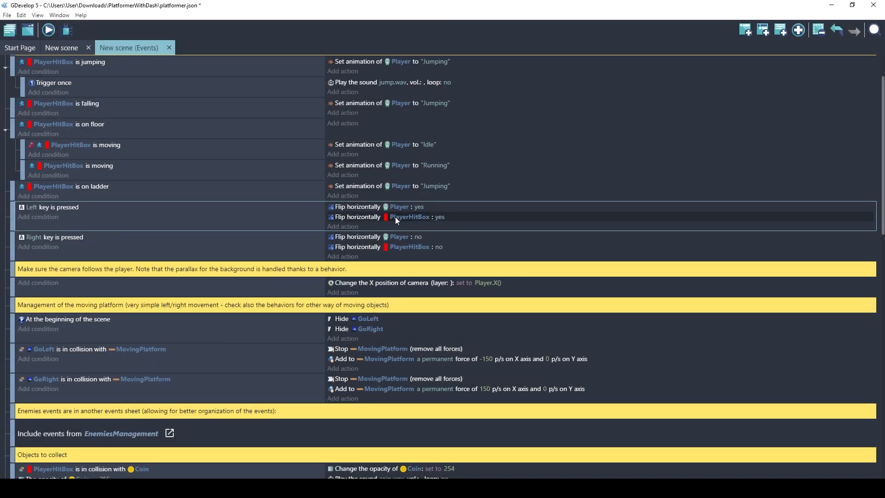
mouse_move(409, 216)
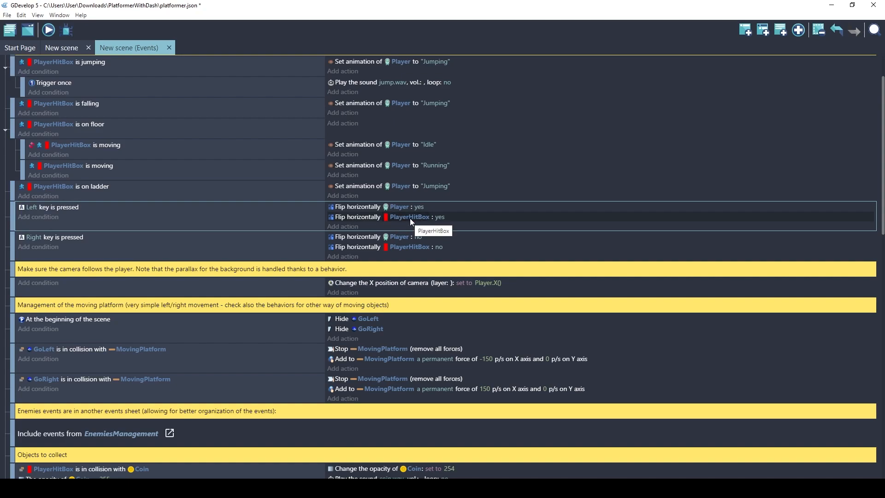
mouse_move(388, 242)
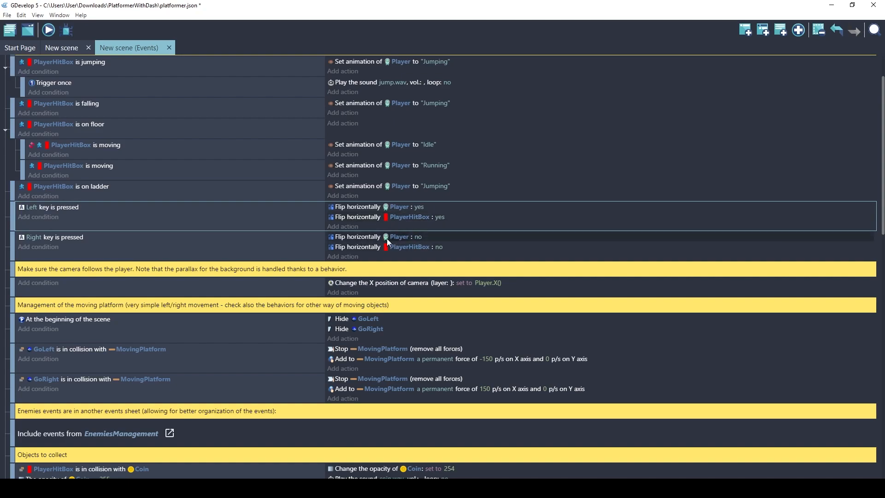
scroll(down, 3)
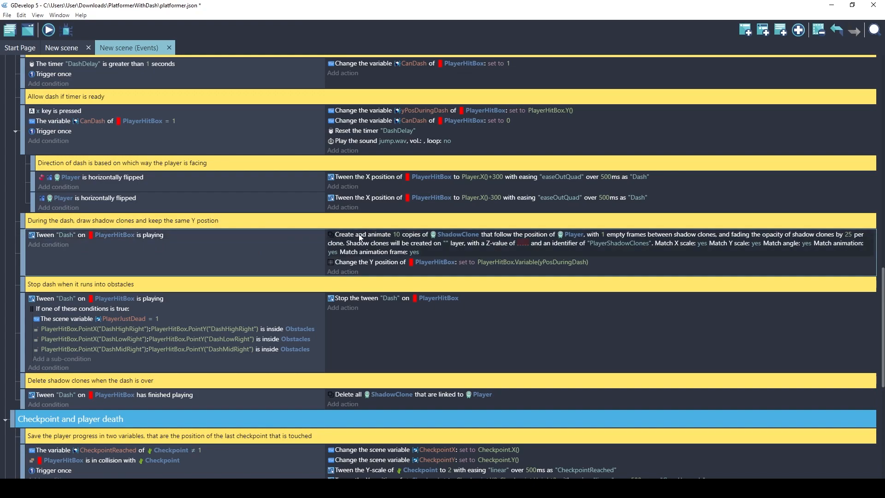
mouse_move(431, 237)
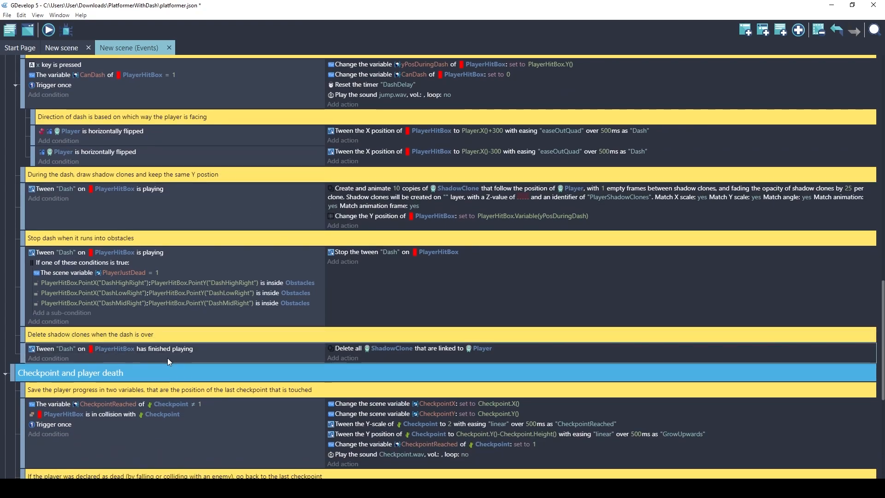
mouse_move(387, 348)
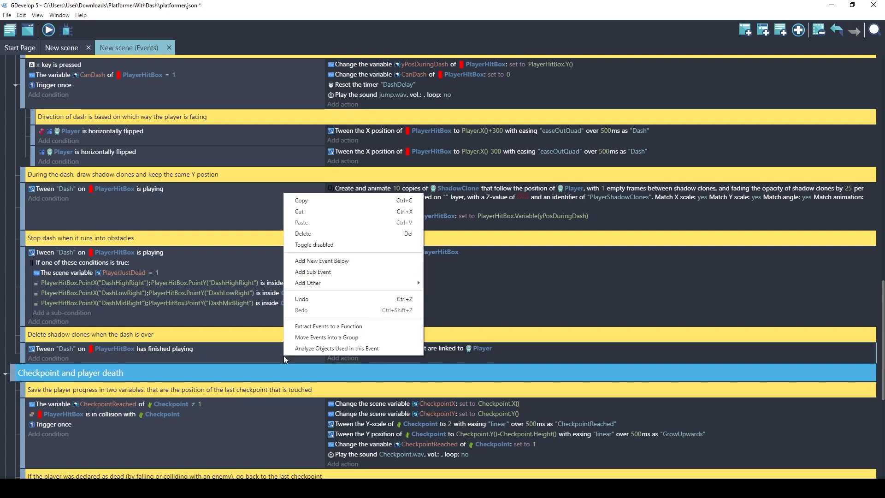
Preview the game with the delete-shadow-clones event disabled, then close the preview.
click(48, 29)
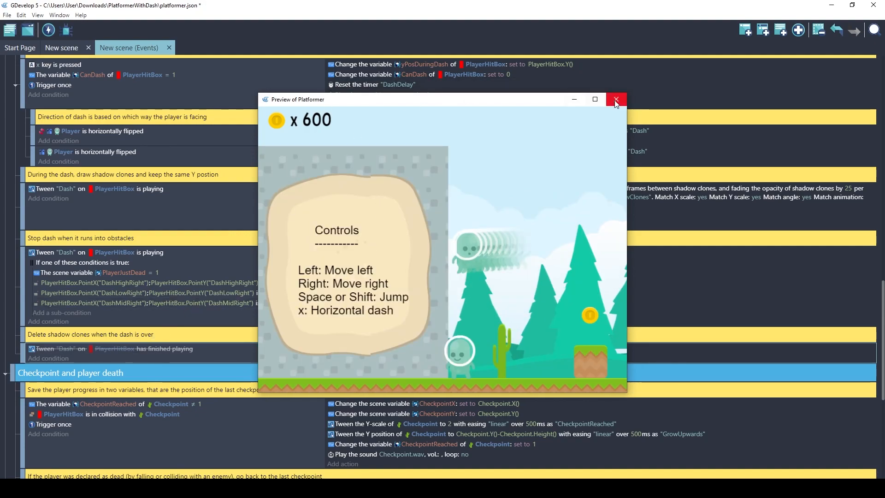
click(615, 99)
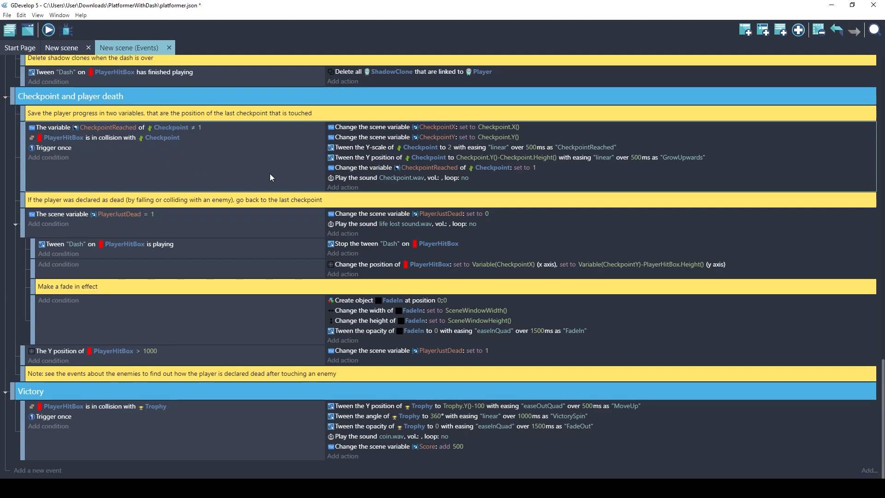
mouse_move(275, 173)
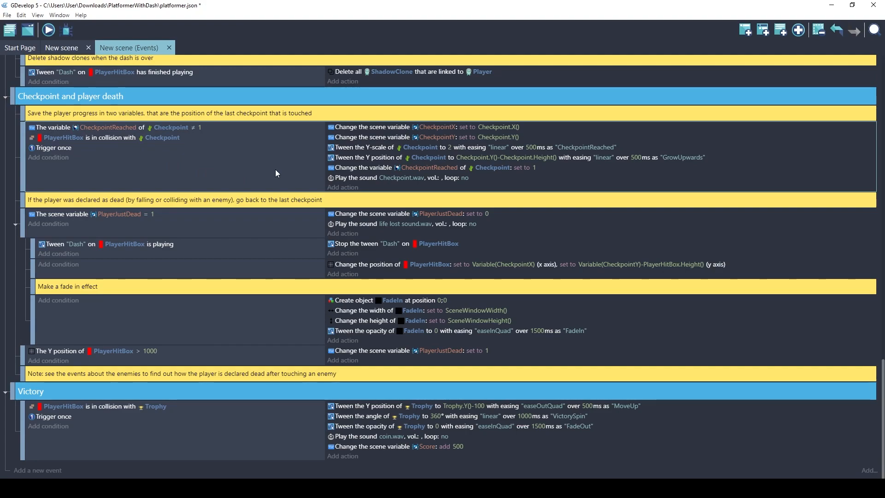
click(469, 148)
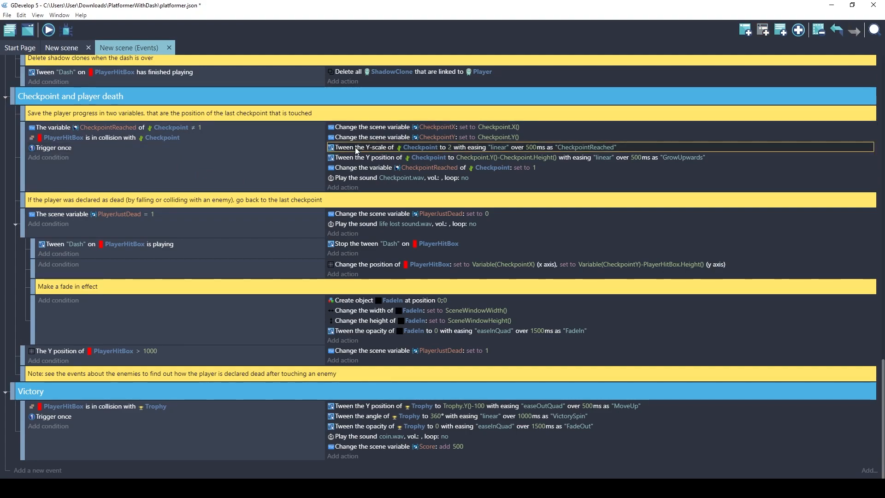
mouse_move(452, 151)
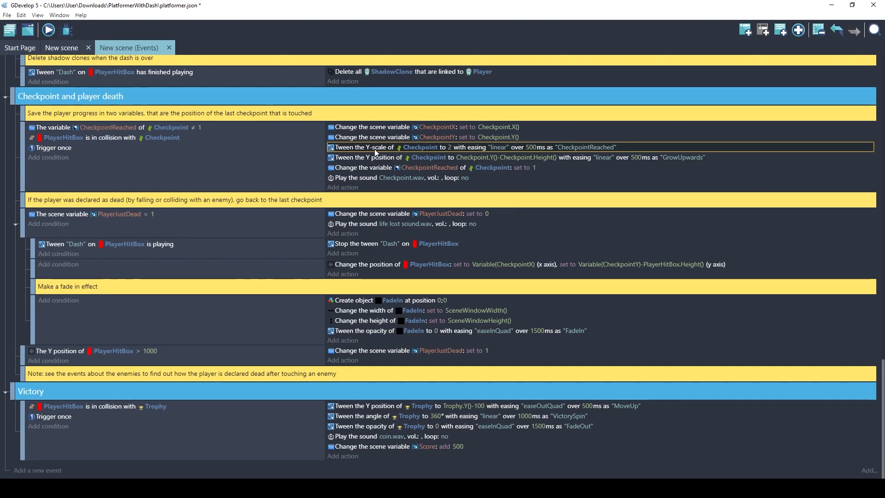
mouse_move(412, 152)
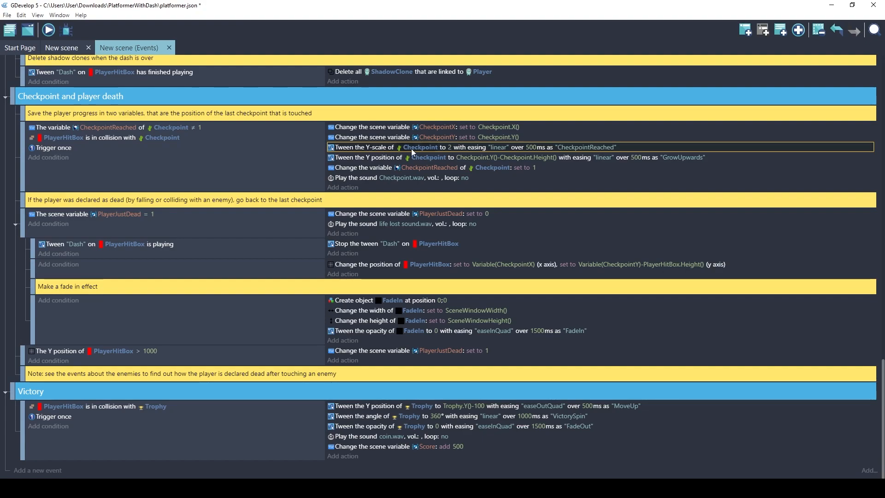
mouse_move(450, 149)
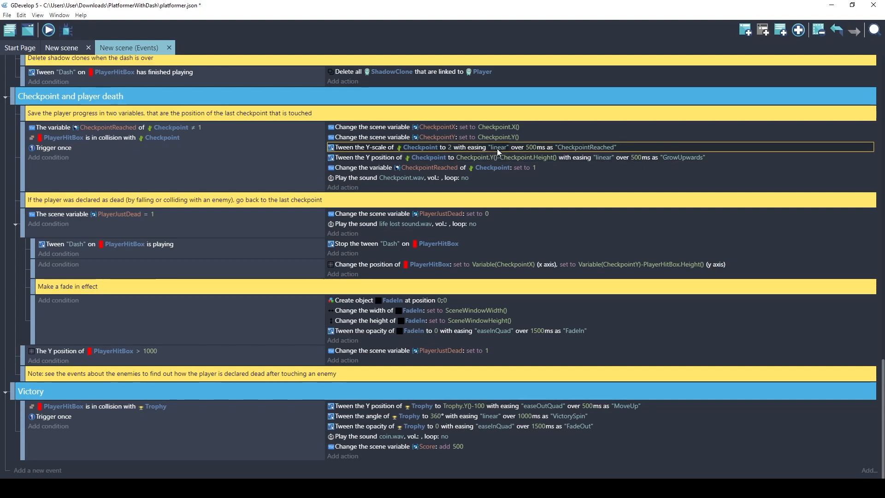
click(383, 157)
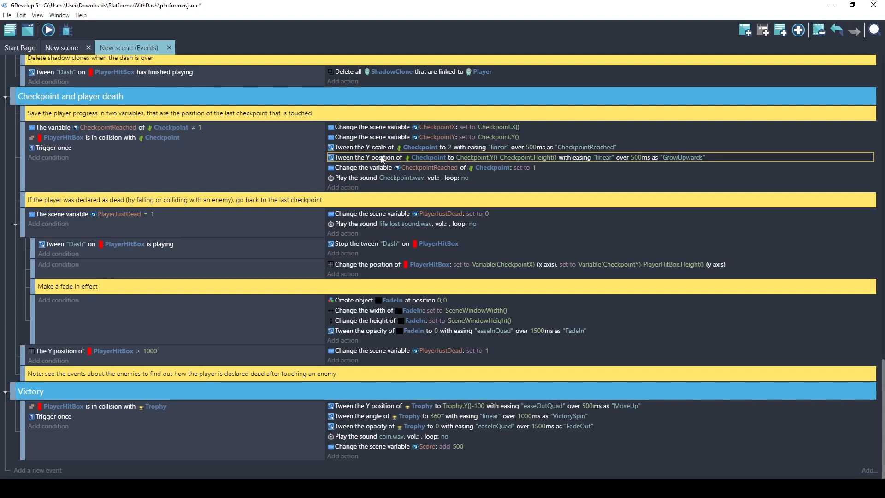
mouse_move(388, 160)
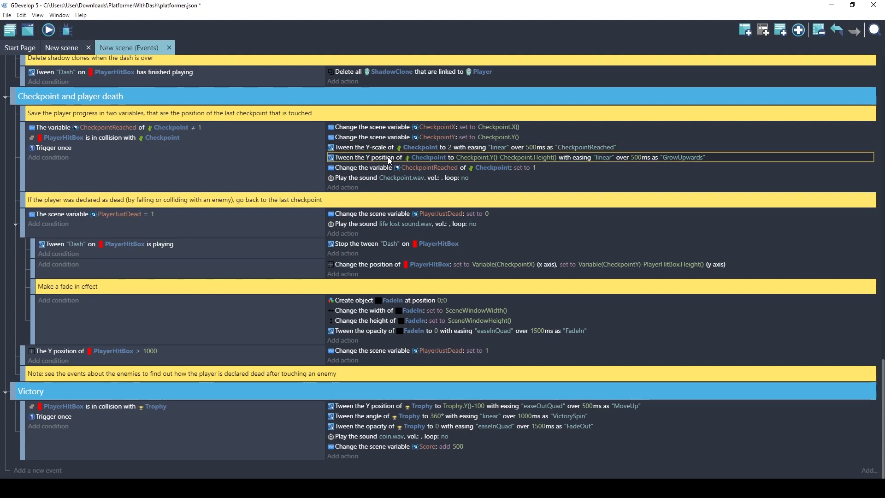
click(383, 146)
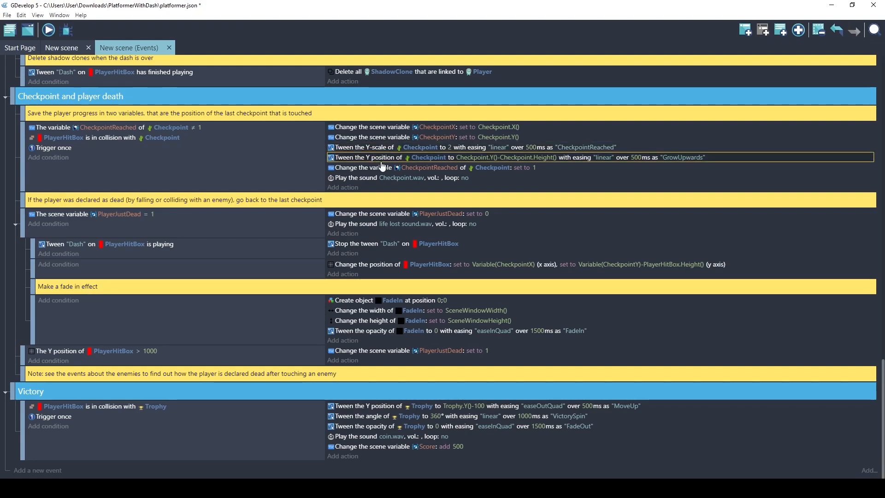
click(395, 177)
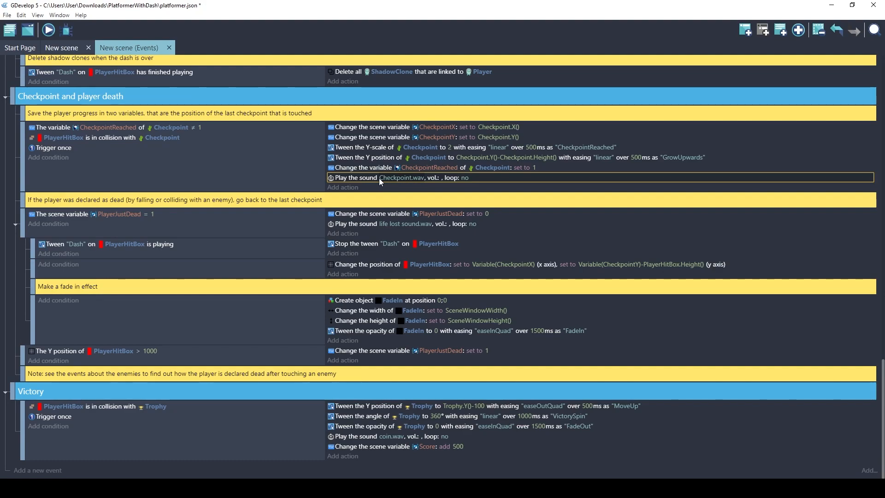
mouse_move(372, 183)
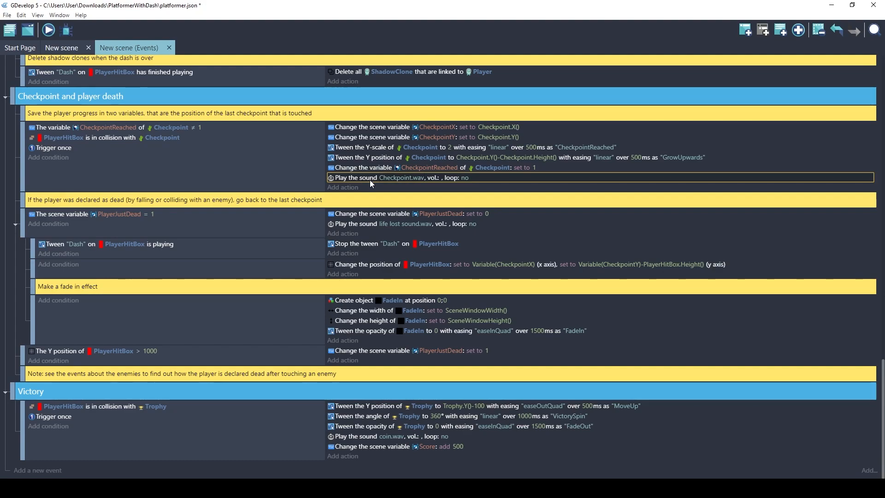
Edit the 'Play the sound Checkpoint.wav' action and launch the jfxr sound editor on it.
double_click(396, 177)
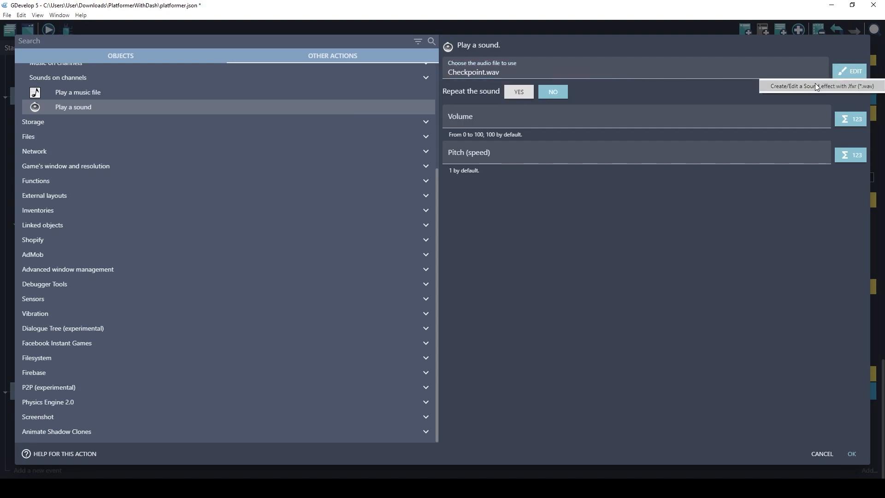
click(850, 71)
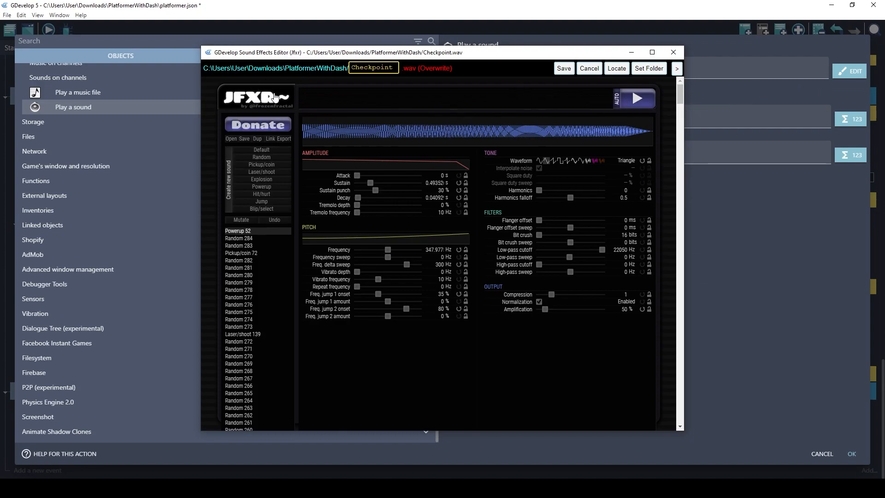
mouse_move(635, 97)
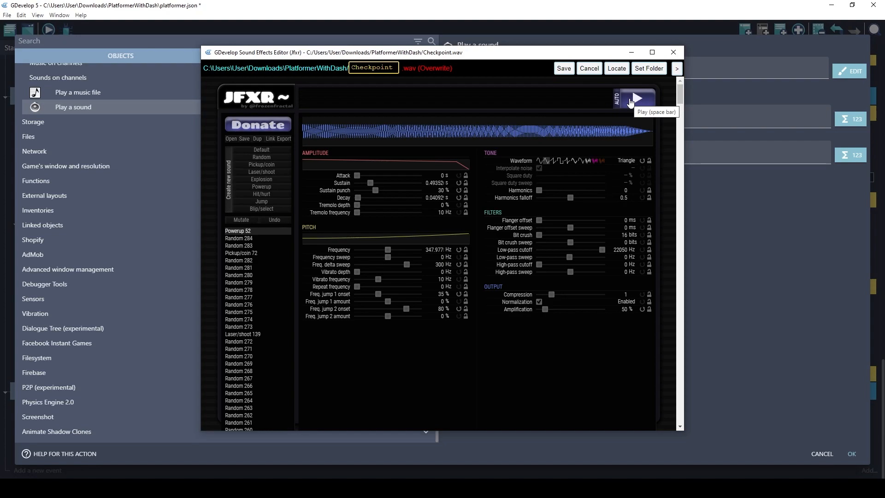
Play the current checkpoint sound and audition several generated Jump variants and saved entries.
click(637, 99)
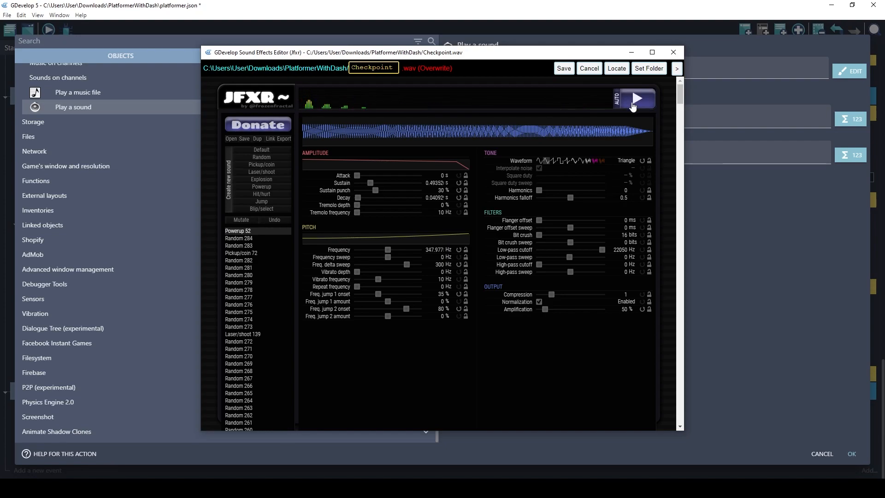
click(637, 98)
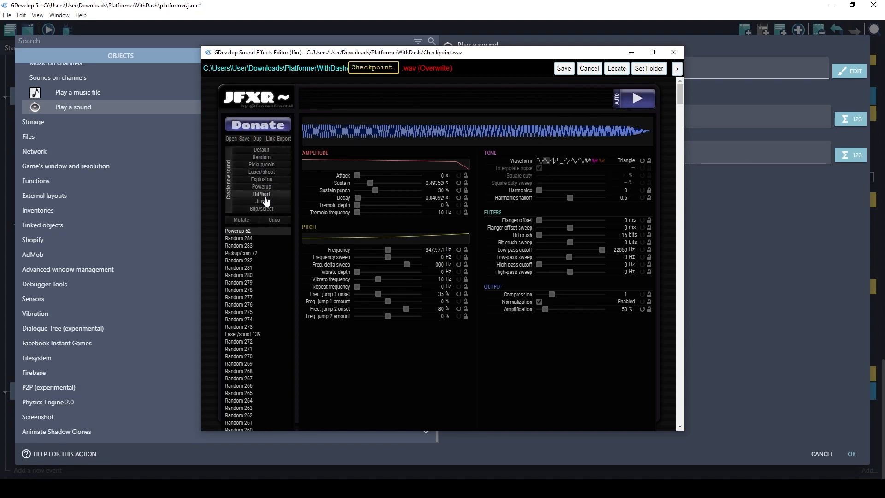
click(261, 202)
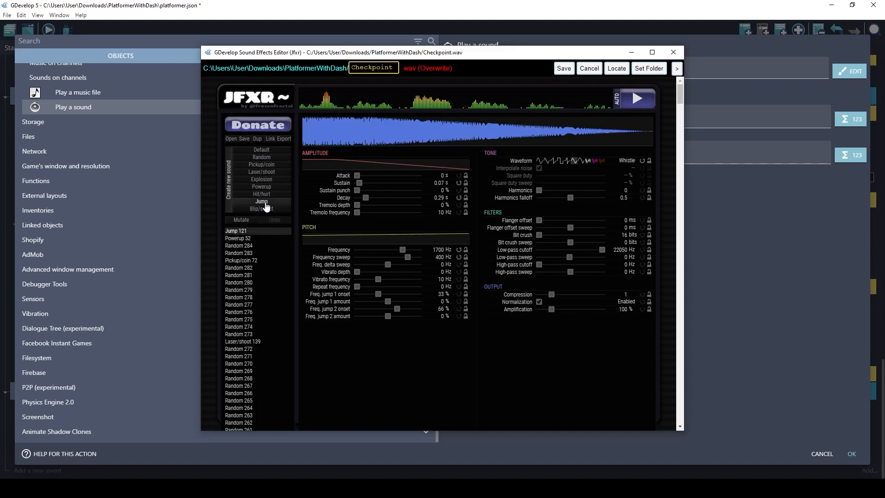
click(261, 201)
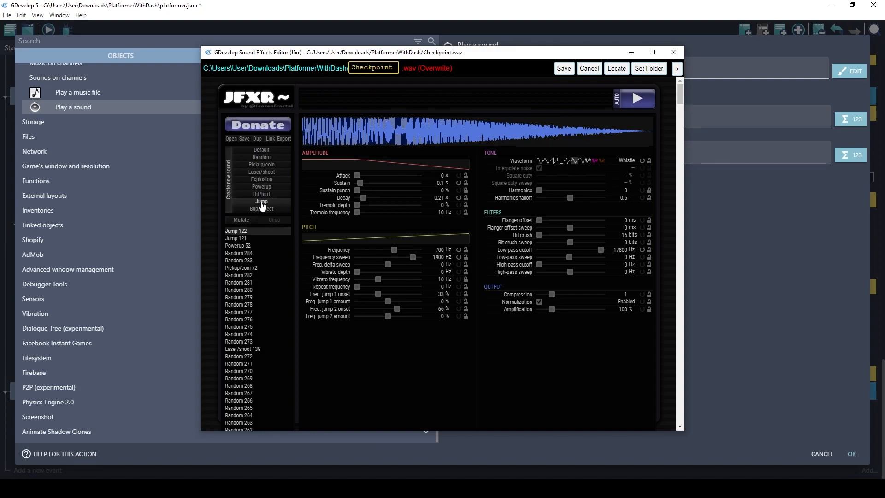
click(261, 202)
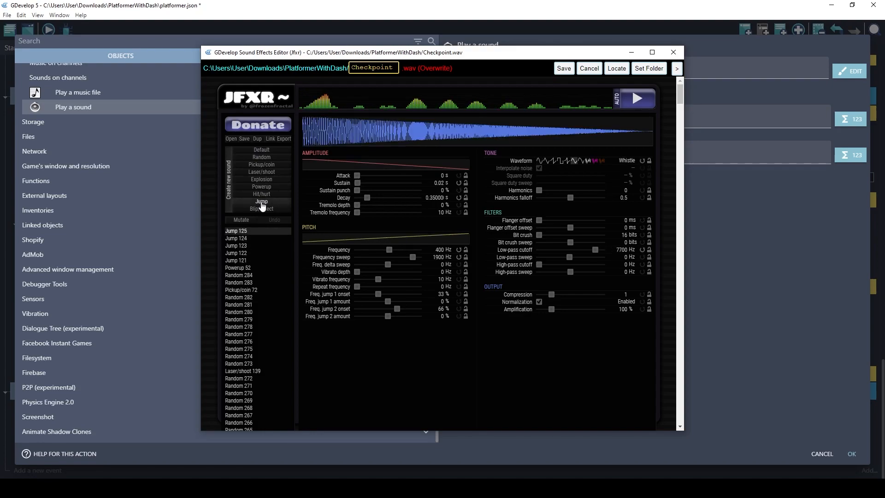
click(261, 201)
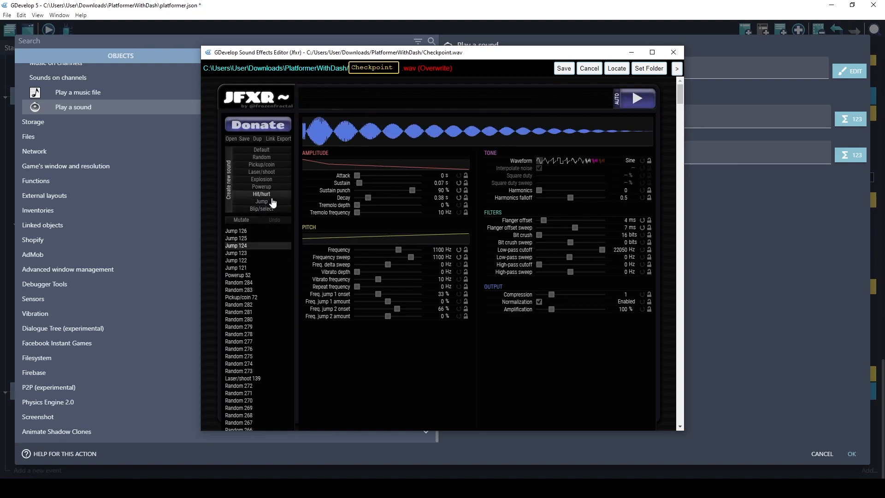
click(241, 219)
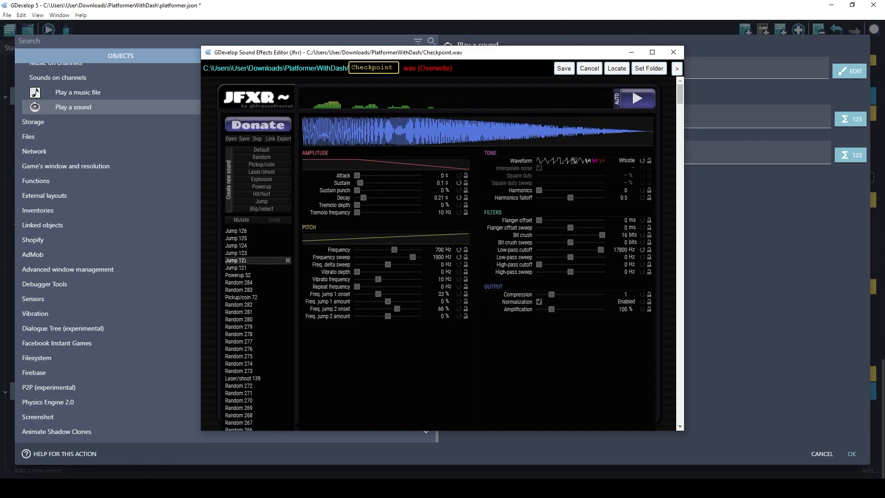
click(241, 220)
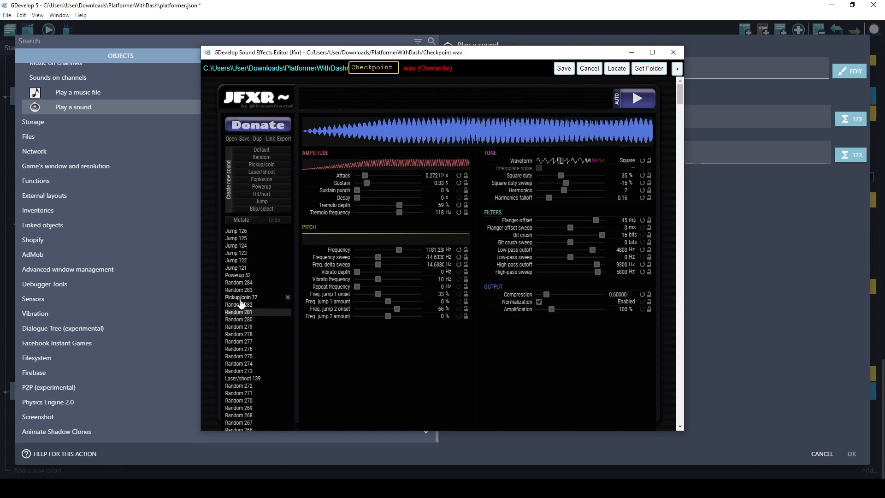
Audition Hit, Powerup, Laser/shoot, Pickup/coin, Random and Default generated sounds.
click(261, 194)
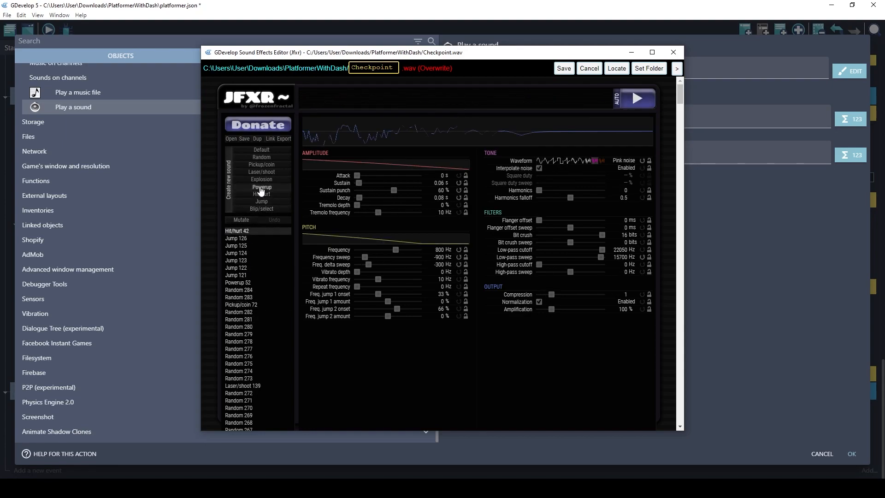
click(261, 172)
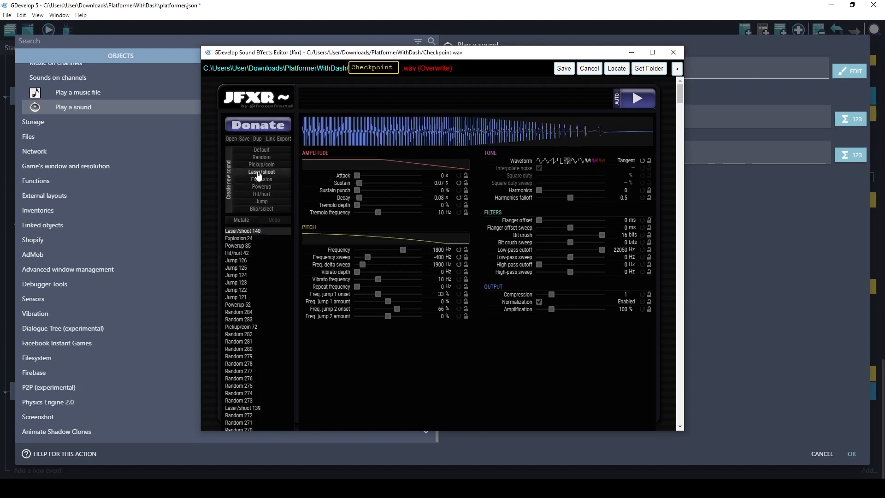
click(261, 157)
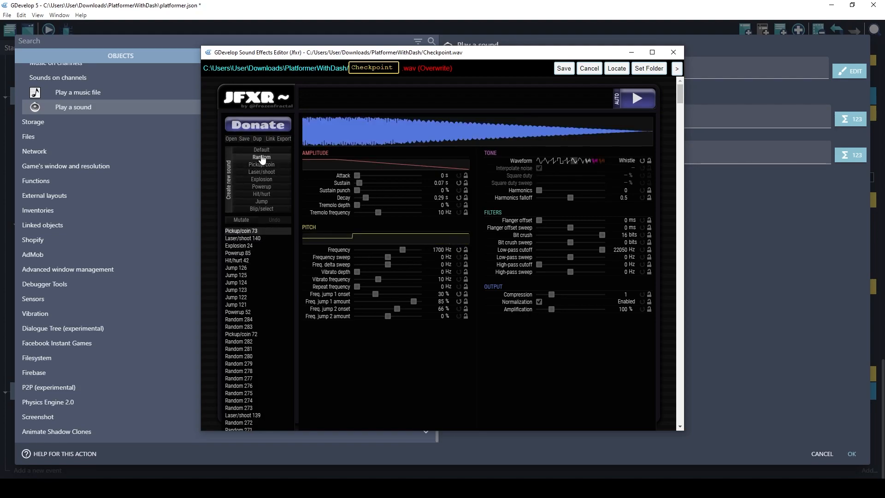
click(261, 156)
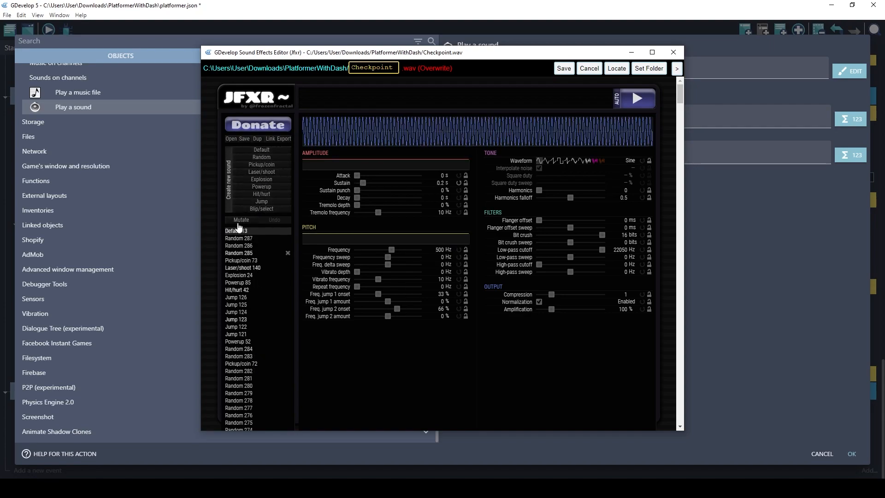
click(237, 231)
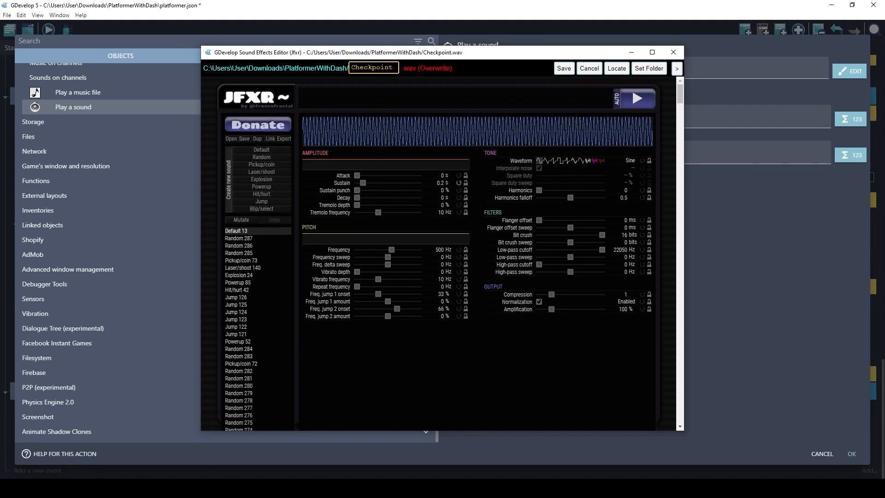
click(562, 67)
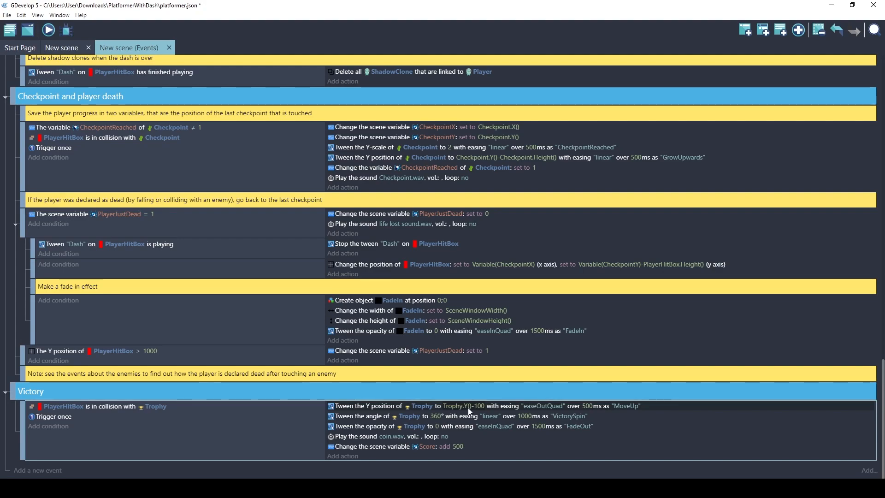
mouse_move(506, 413)
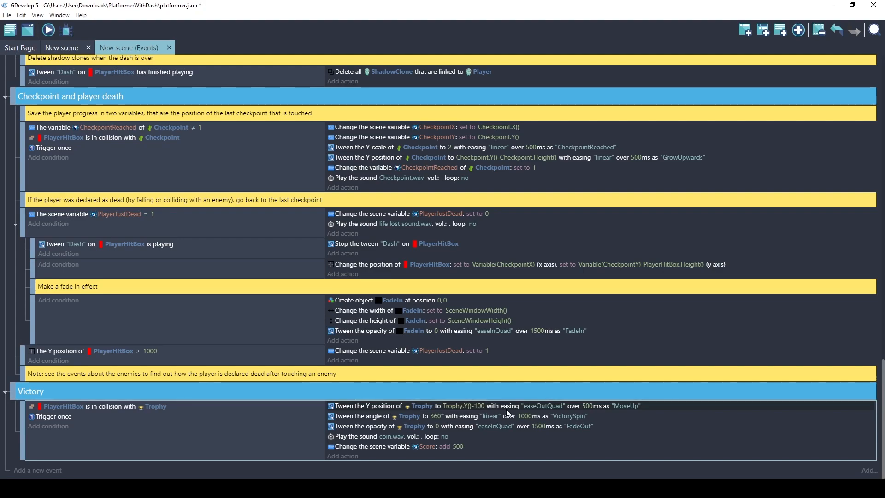
mouse_move(556, 411)
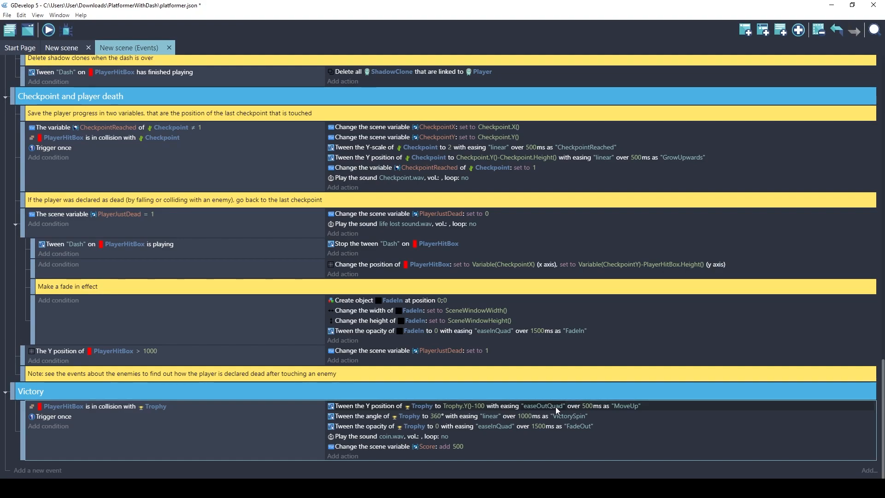
mouse_move(544, 410)
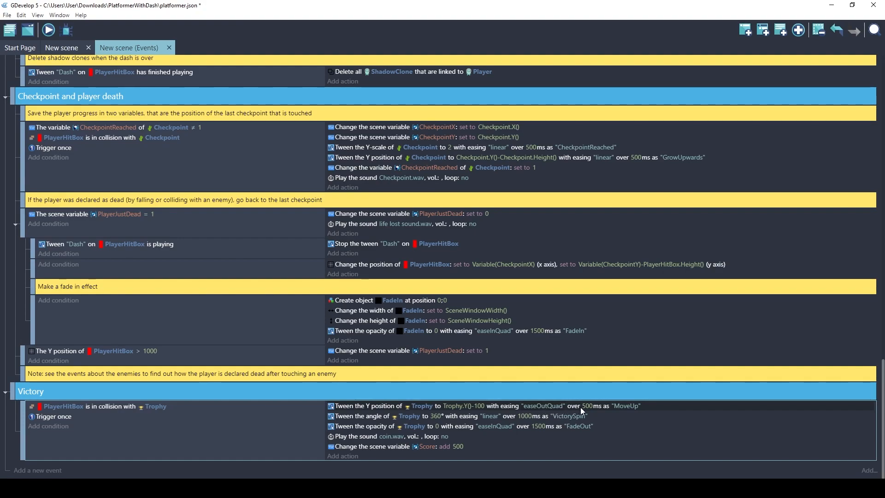
mouse_move(617, 413)
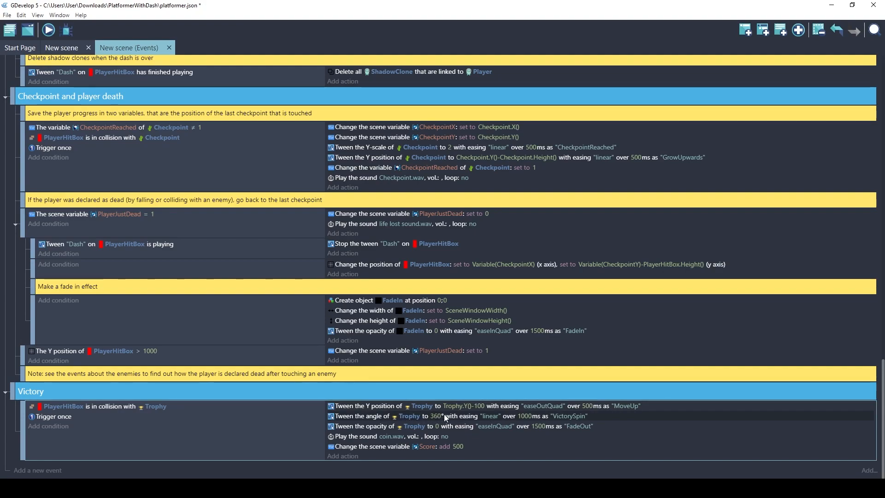
mouse_move(513, 420)
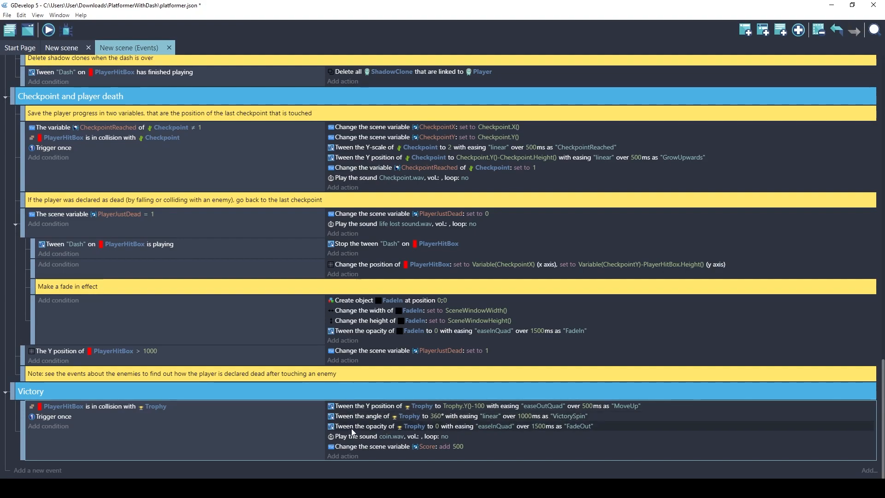
mouse_move(498, 432)
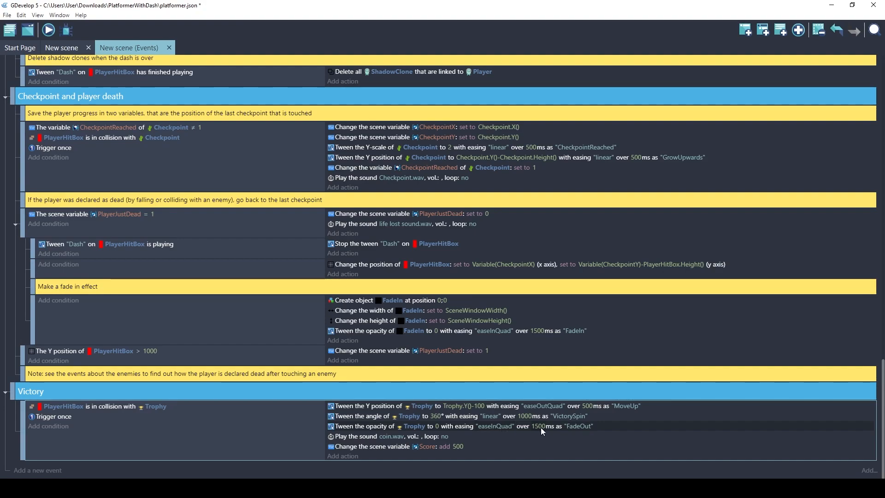
mouse_move(562, 431)
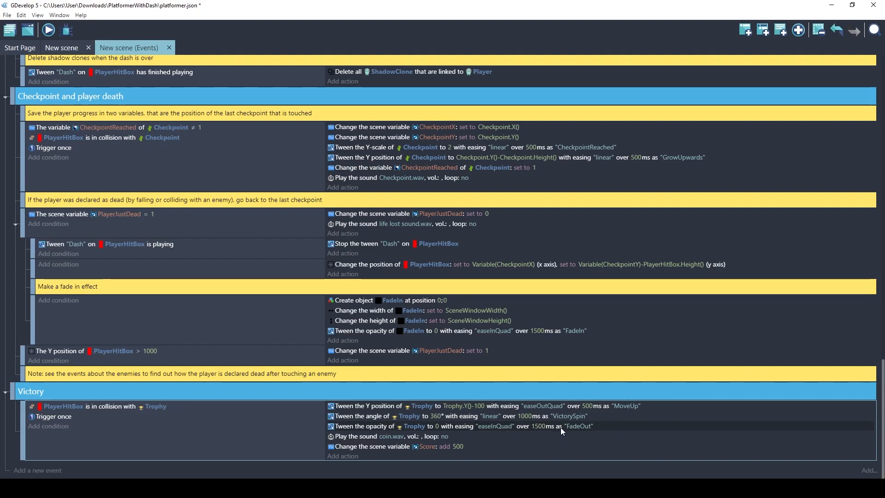
mouse_move(346, 426)
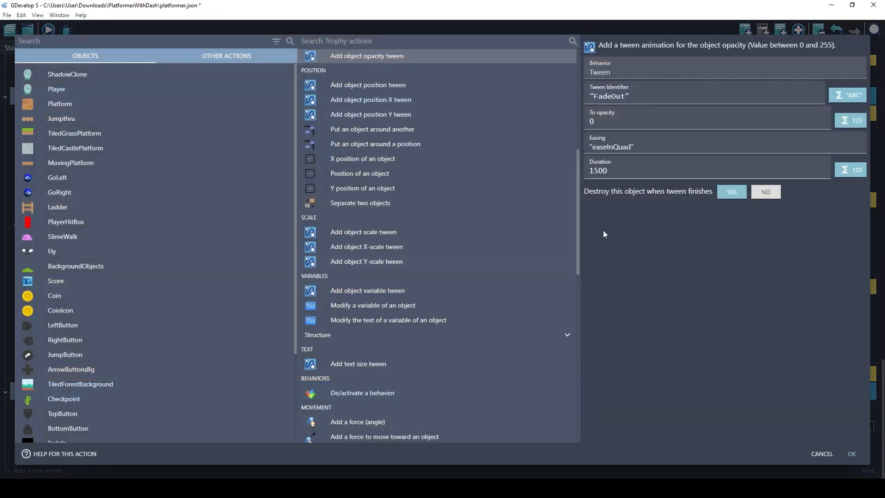
mouse_move(676, 199)
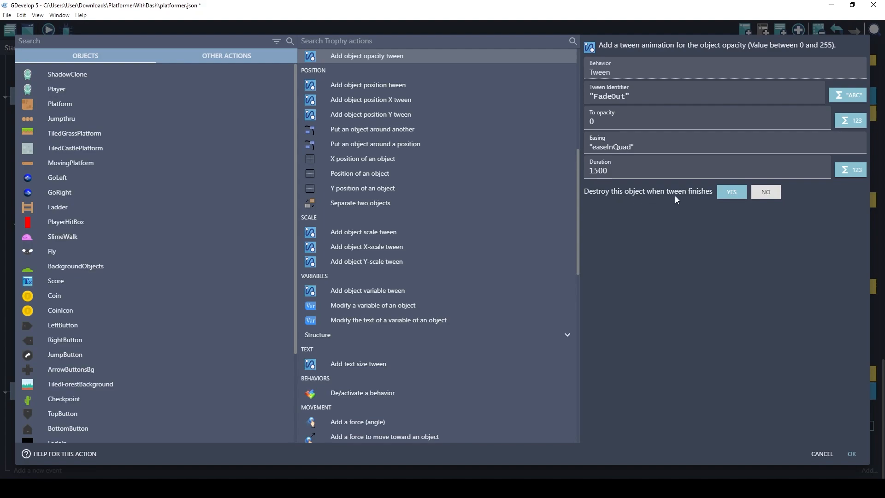
mouse_move(841, 423)
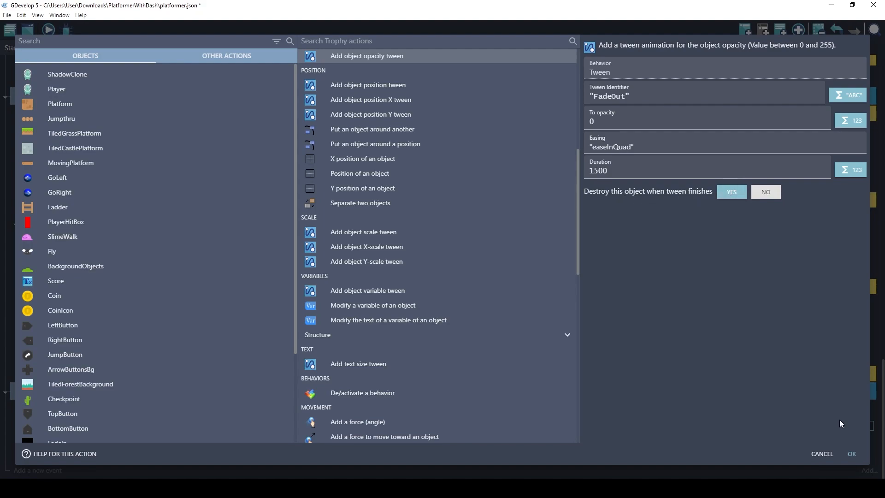
click(852, 454)
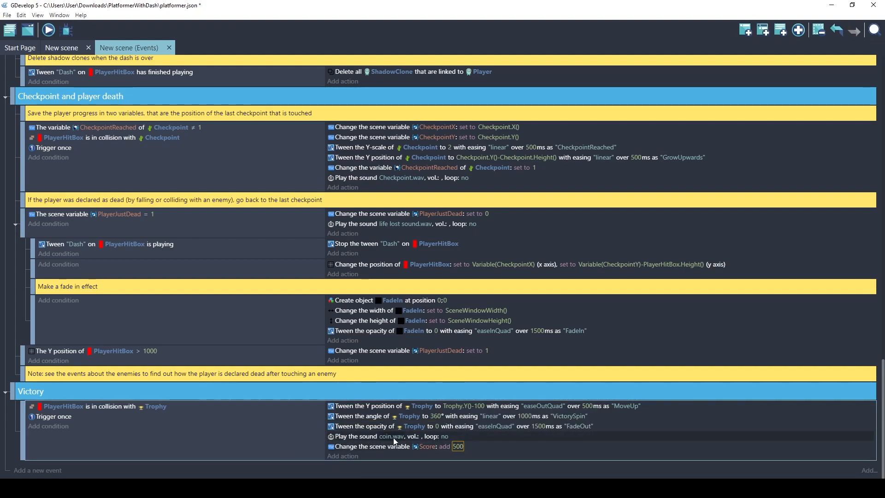
Start a preview of the platformer game from the toolbar.
click(48, 29)
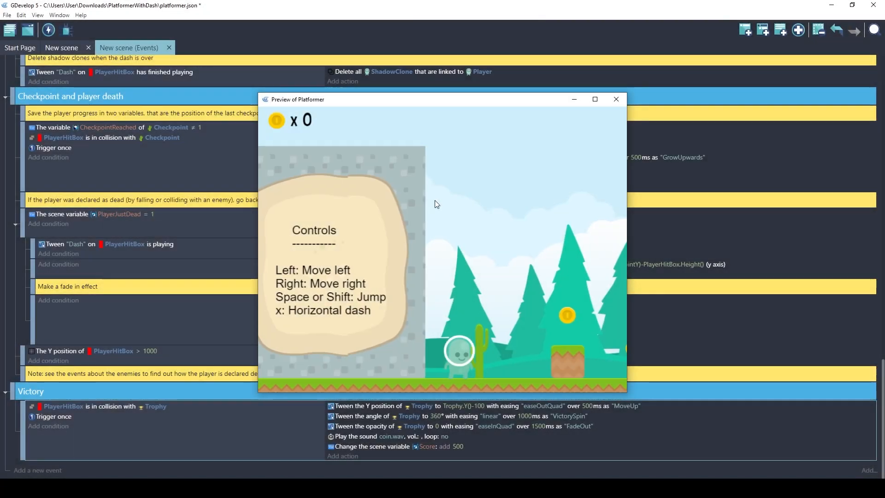